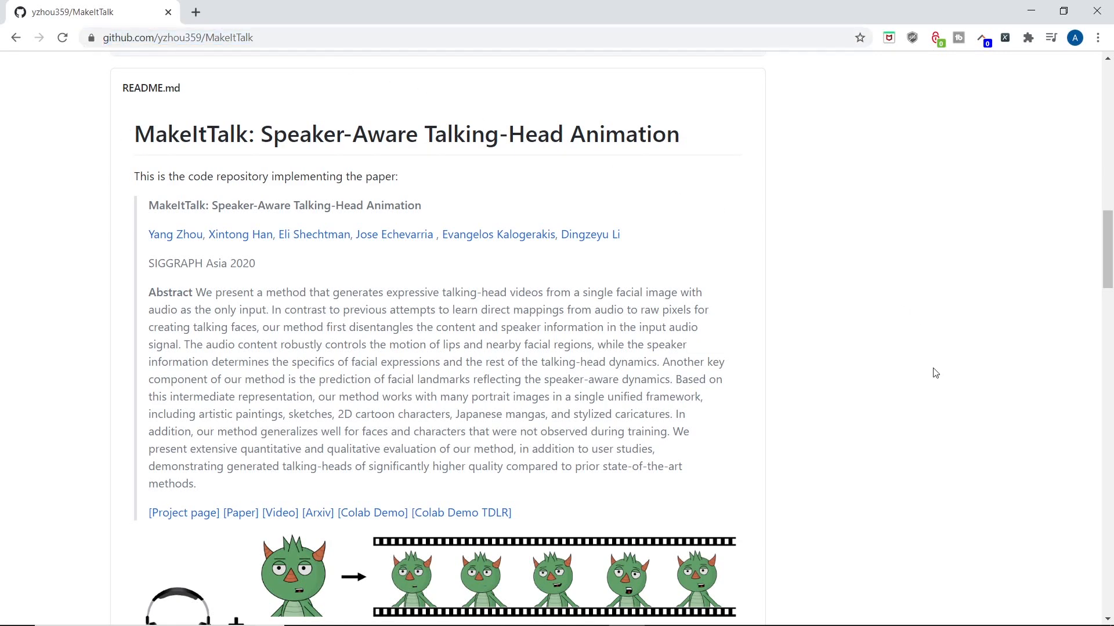
Step: Read through the MakeItTalk README, then follow the [Colab Demo] link to quick_demo.ipynb
scroll("down", 3)
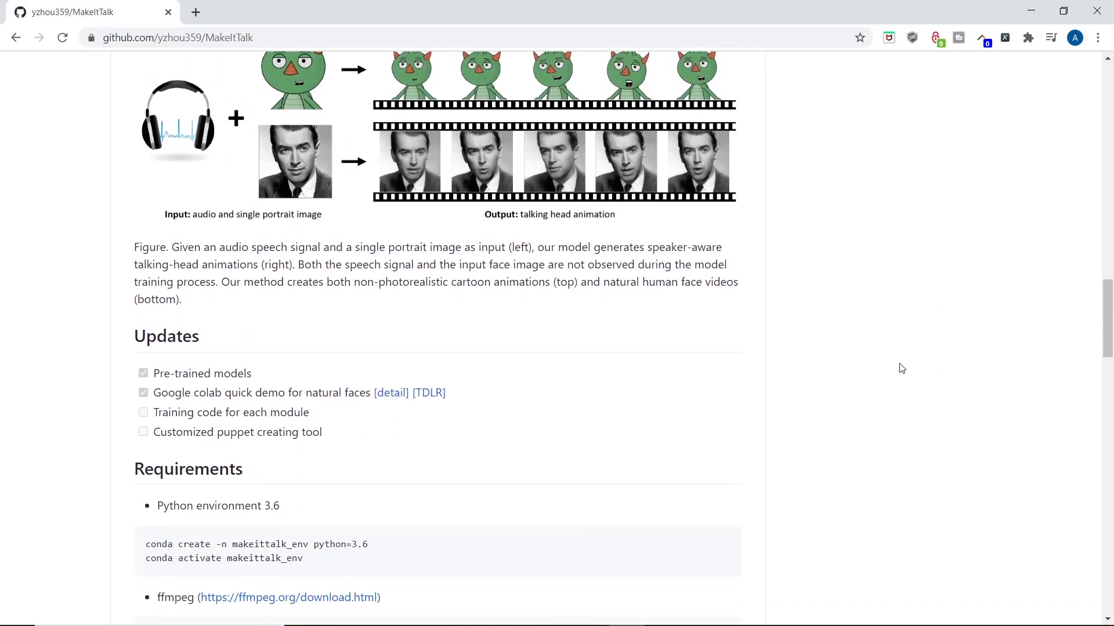
scroll("down", 3)
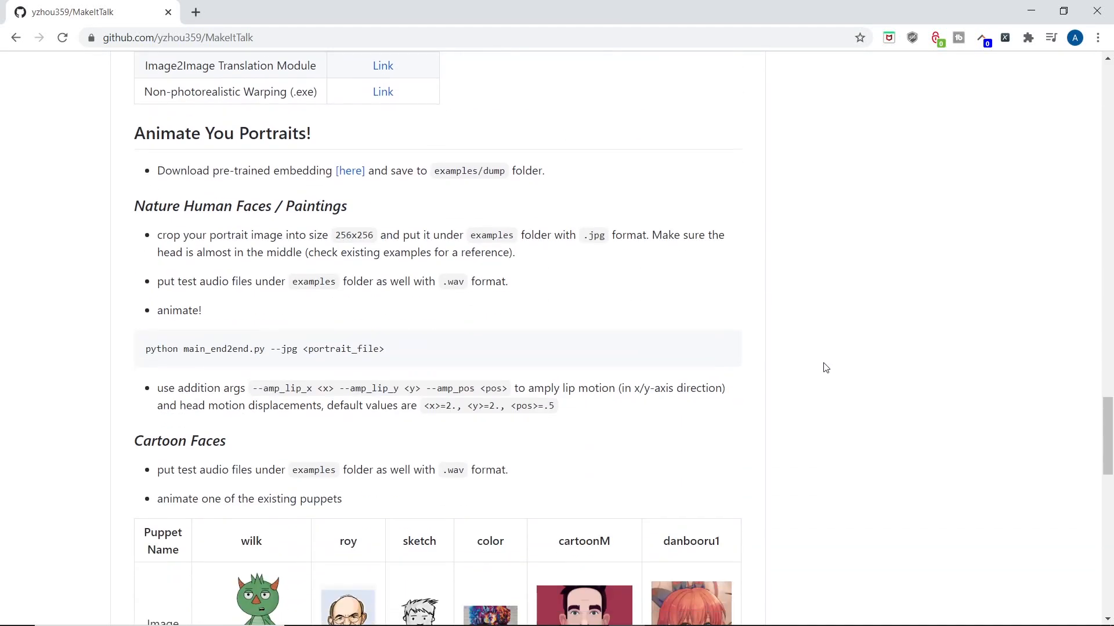
scroll("down", 3)
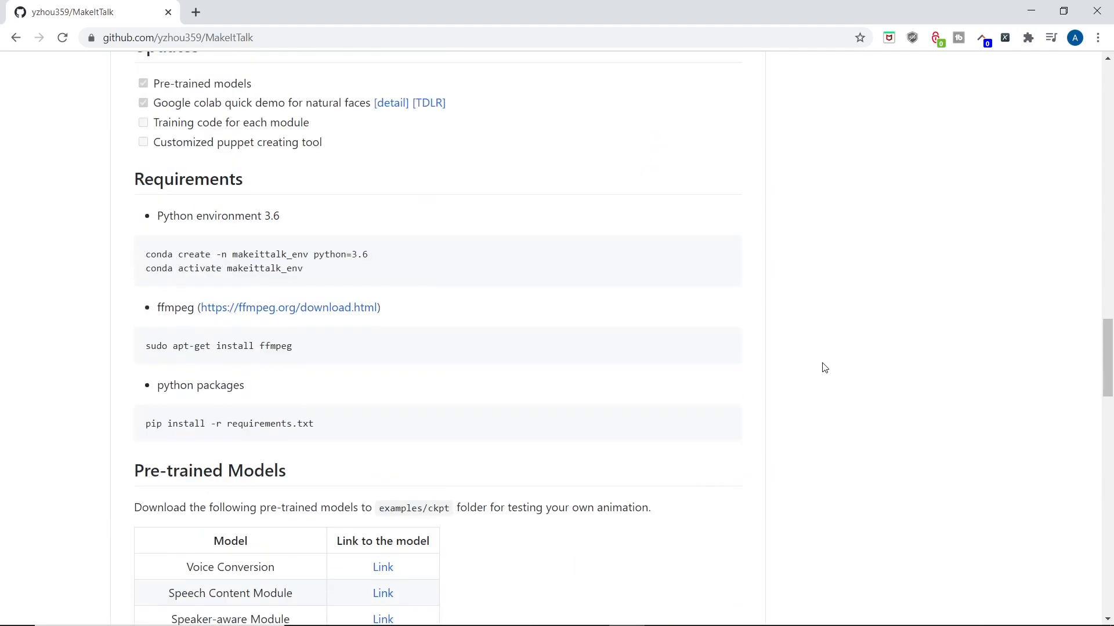
scroll("up", 3)
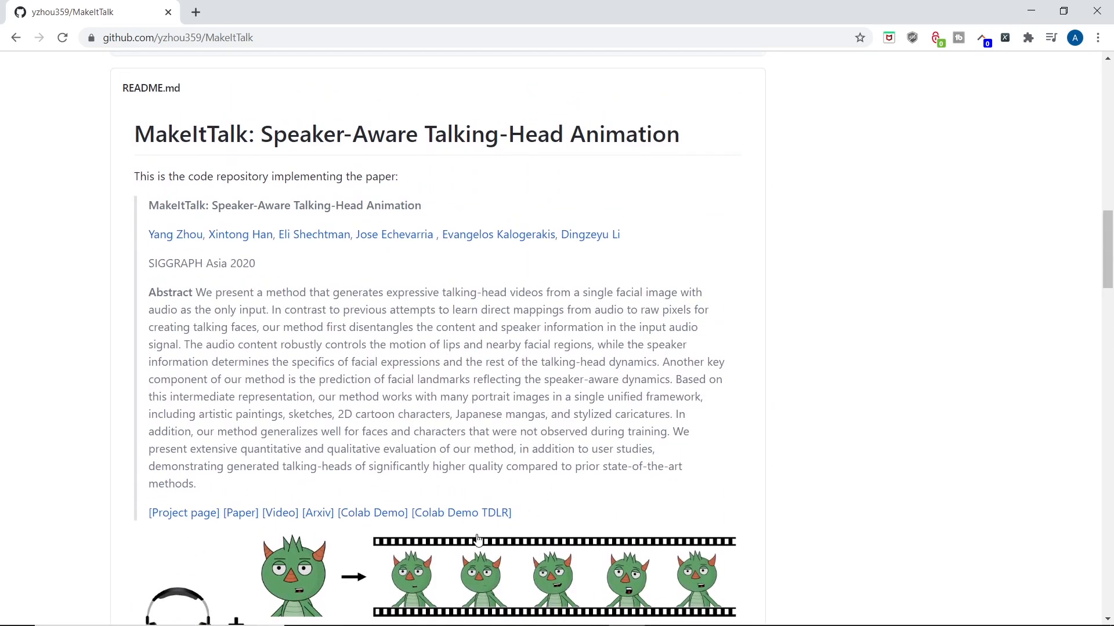
left_click(372, 513)
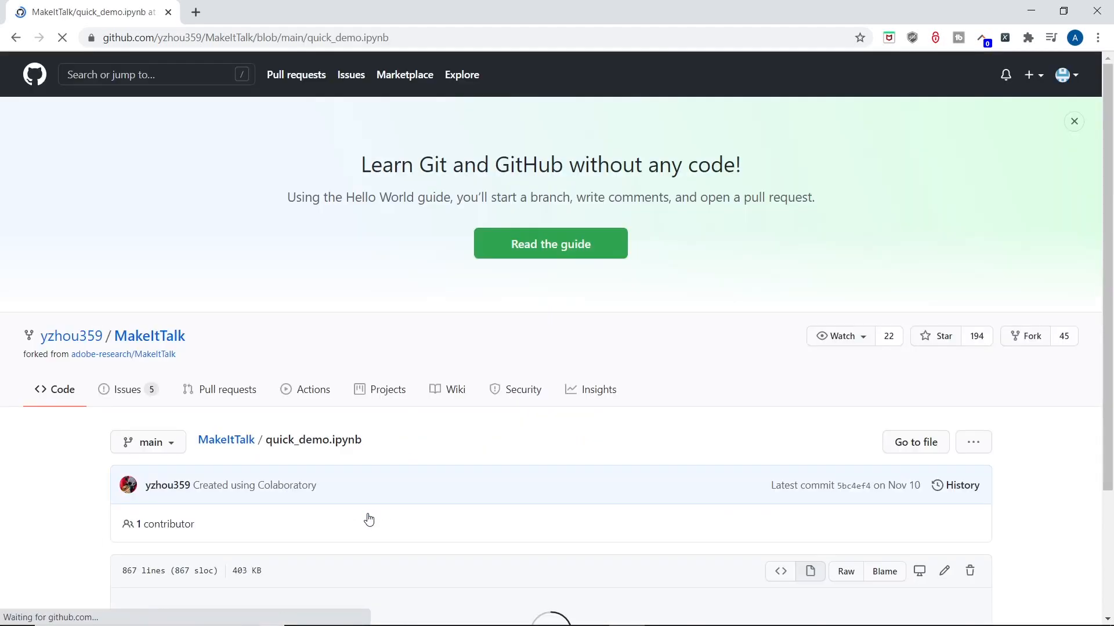
scroll("down", 3)
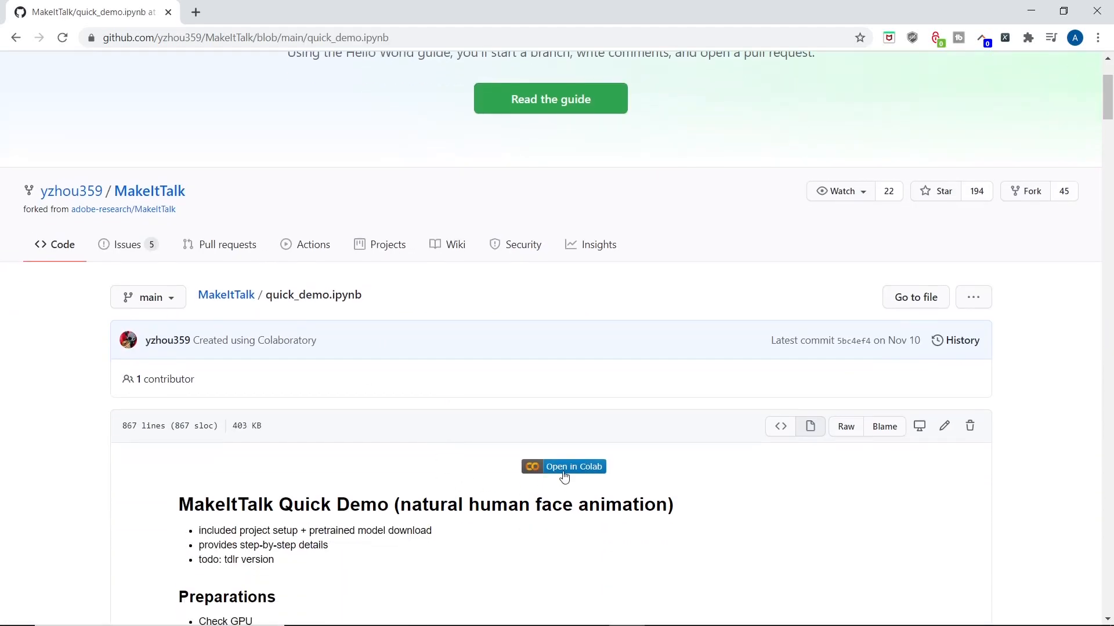
Step: Launch the notebook via Open in Colab and look over the GPU, ffmpeg, clone and requirements cells
left_click(564, 466)
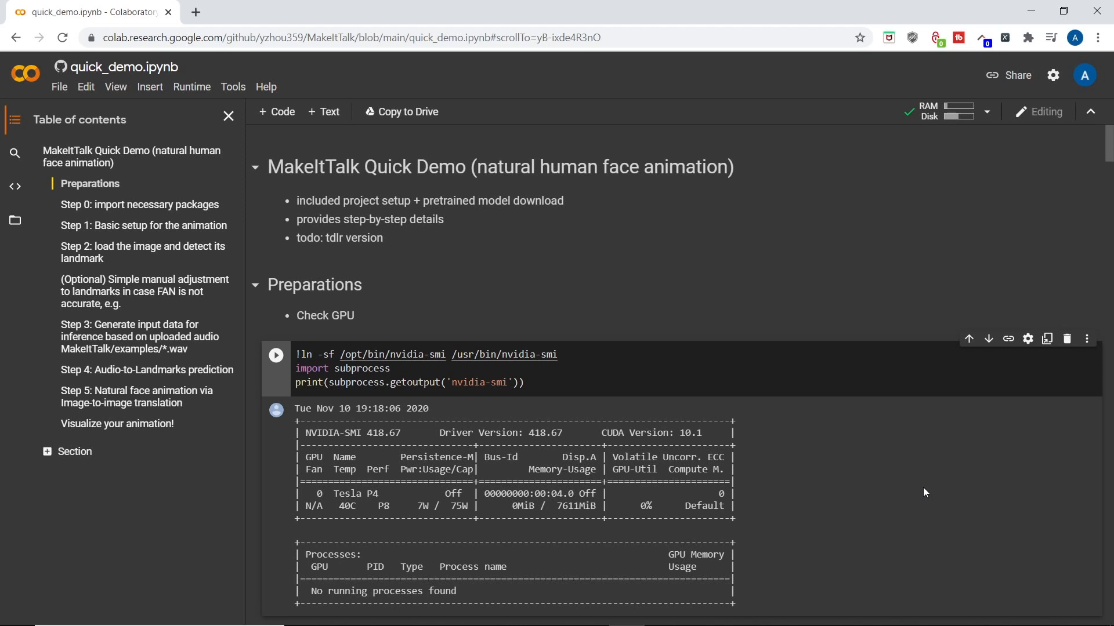
mouse_move(921, 495)
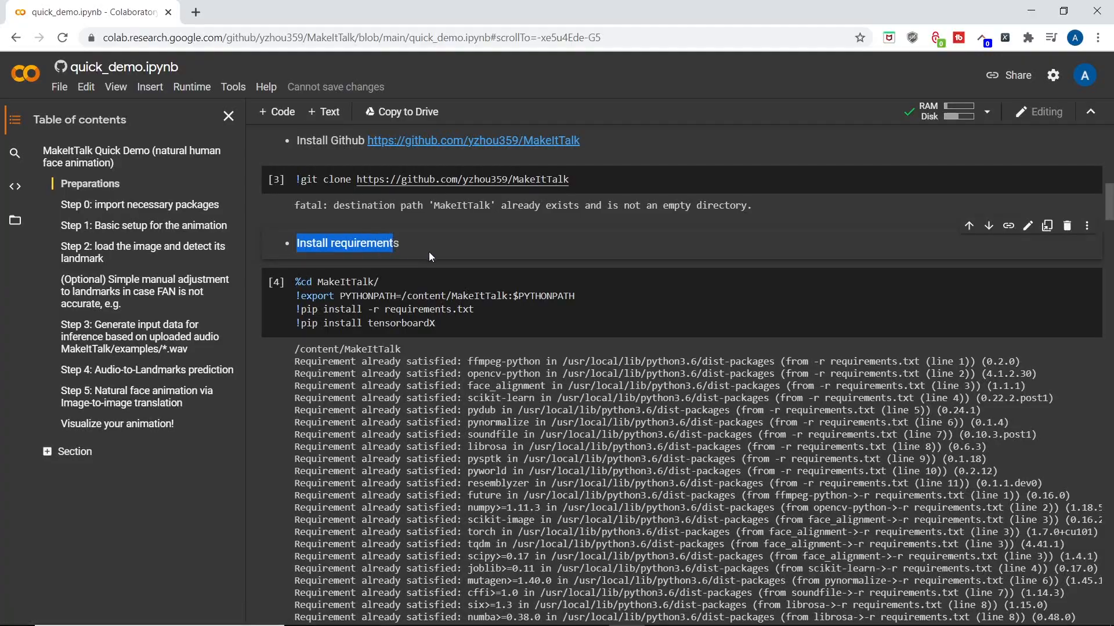
scroll("down", 3)
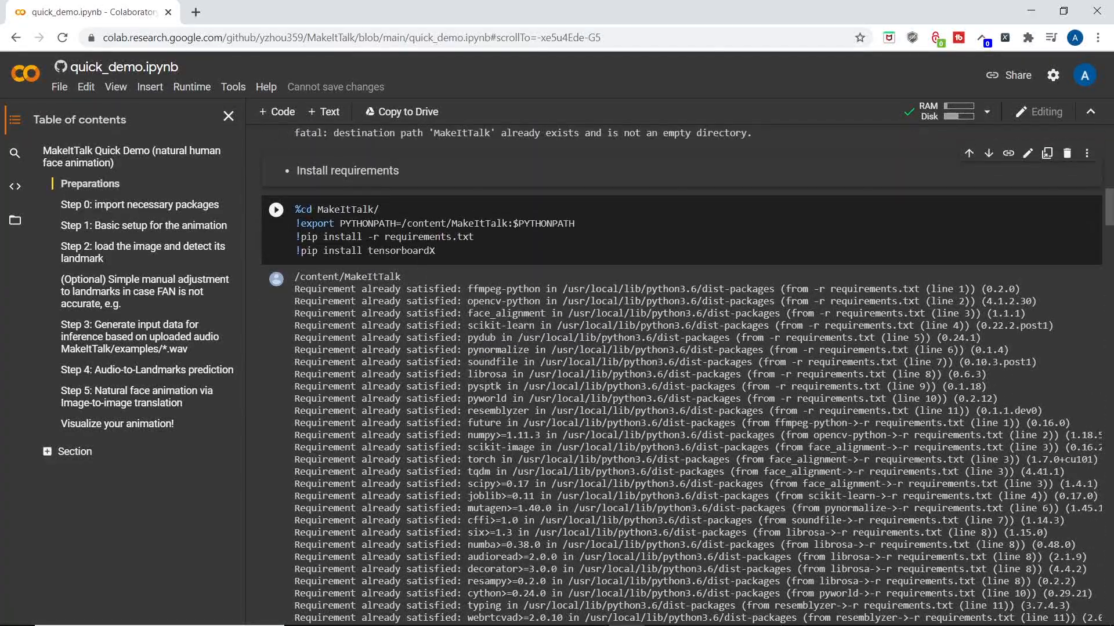
scroll("down", 3)
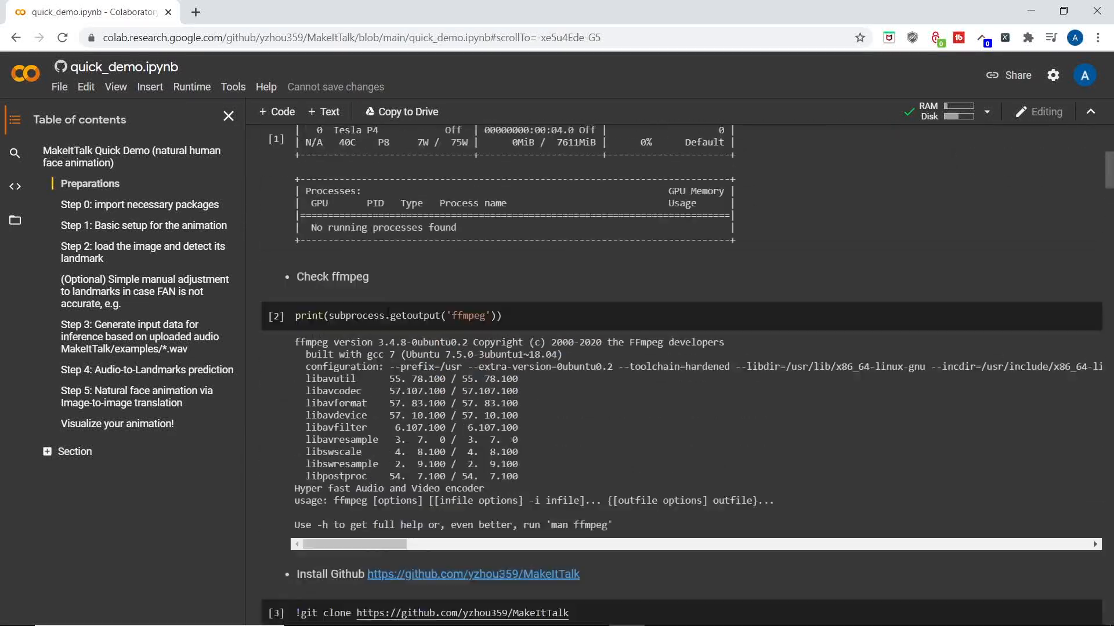
scroll("up", 3)
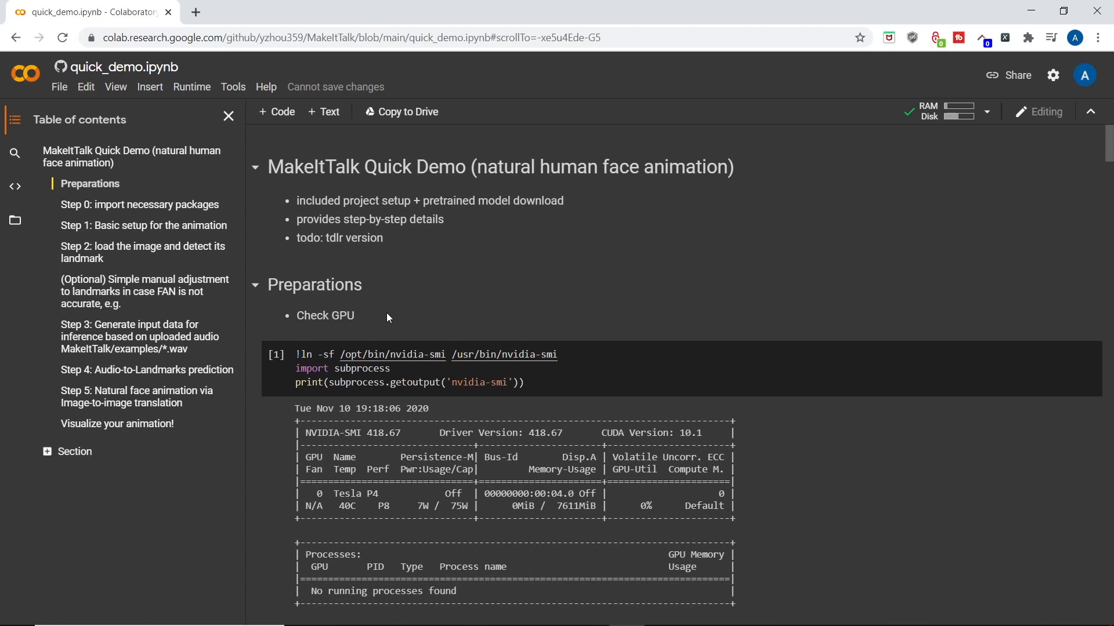
mouse_move(116, 232)
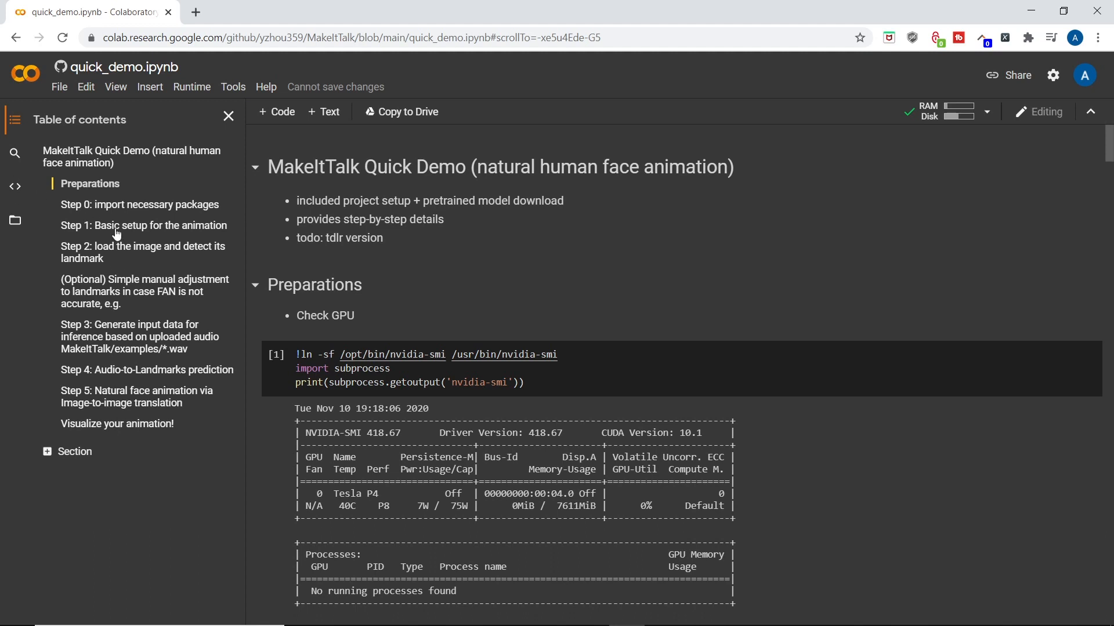
Step: Confirm GPU as the hardware accelerator in Runtime > Change runtime type and save
left_click(573, 383)
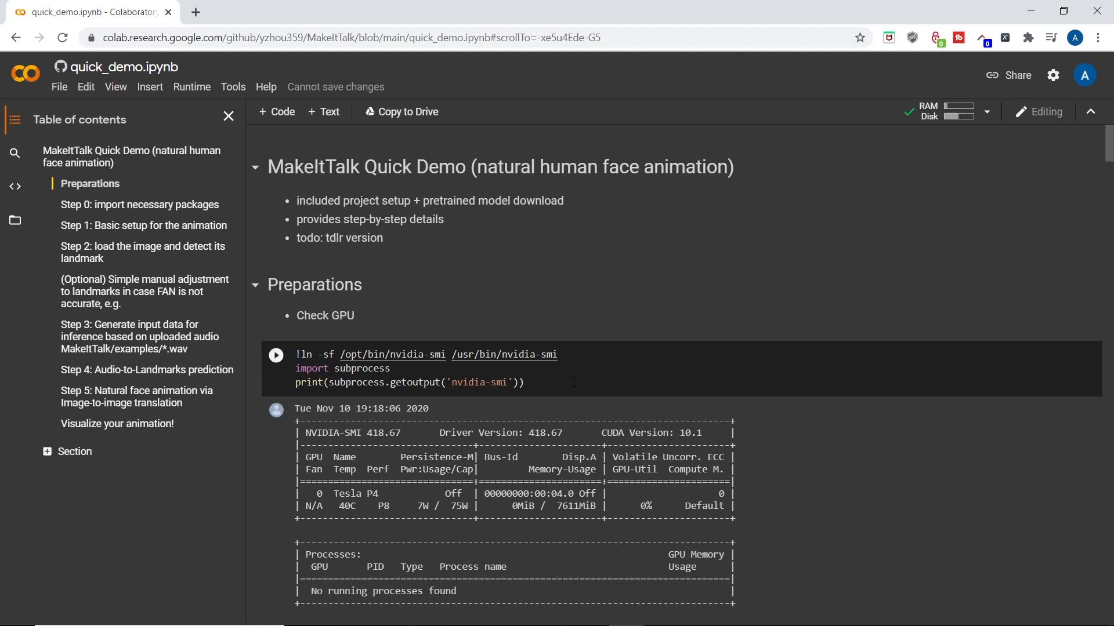
left_click(192, 87)
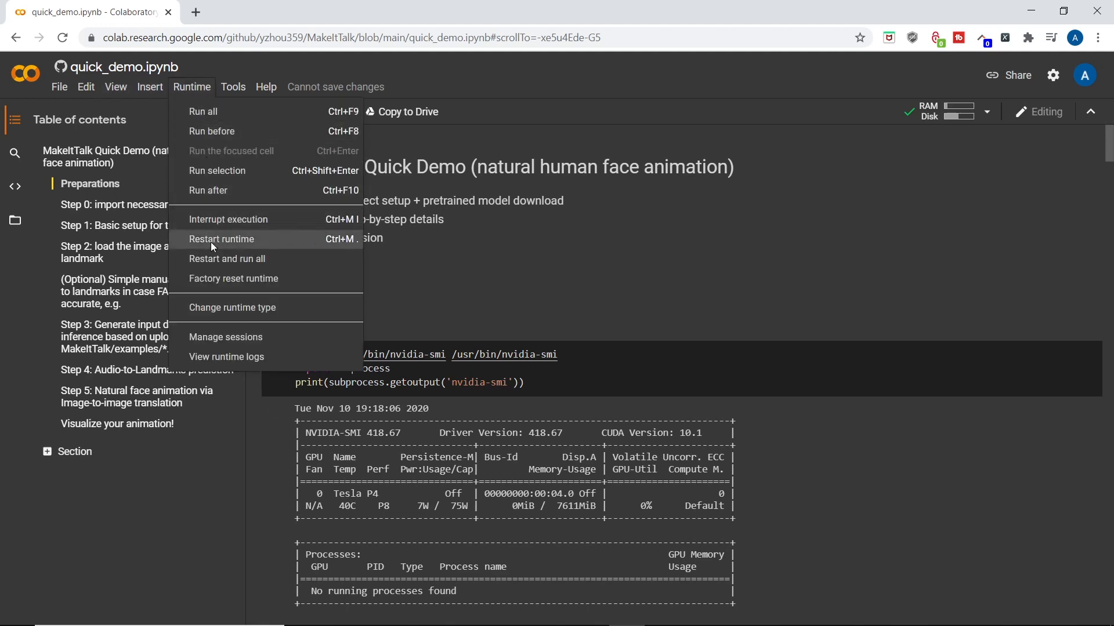
left_click(232, 307)
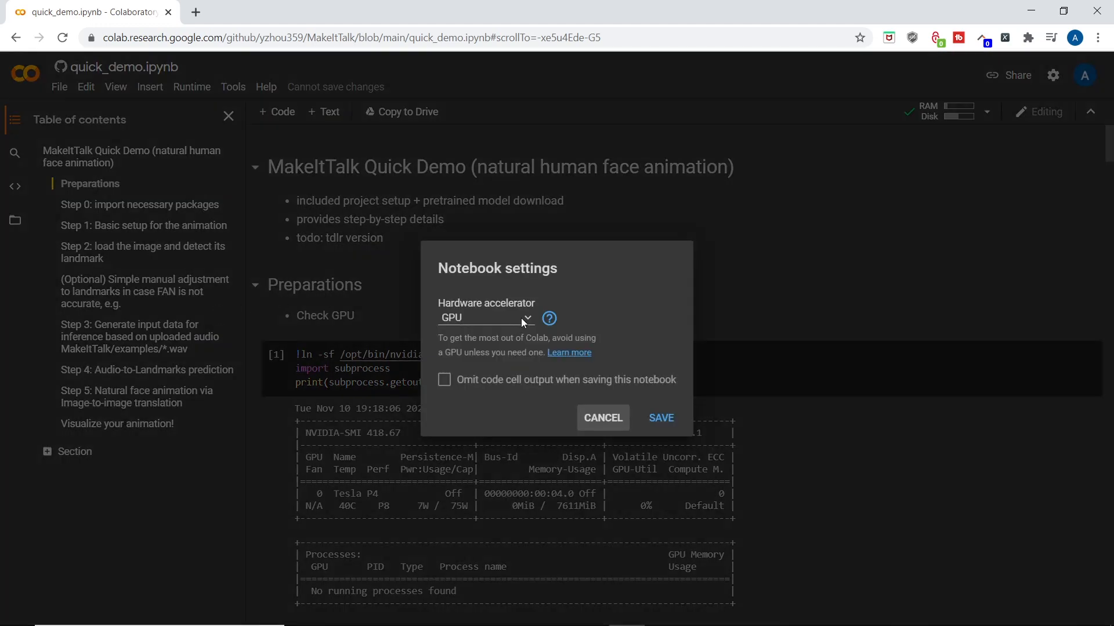
mouse_move(441, 303)
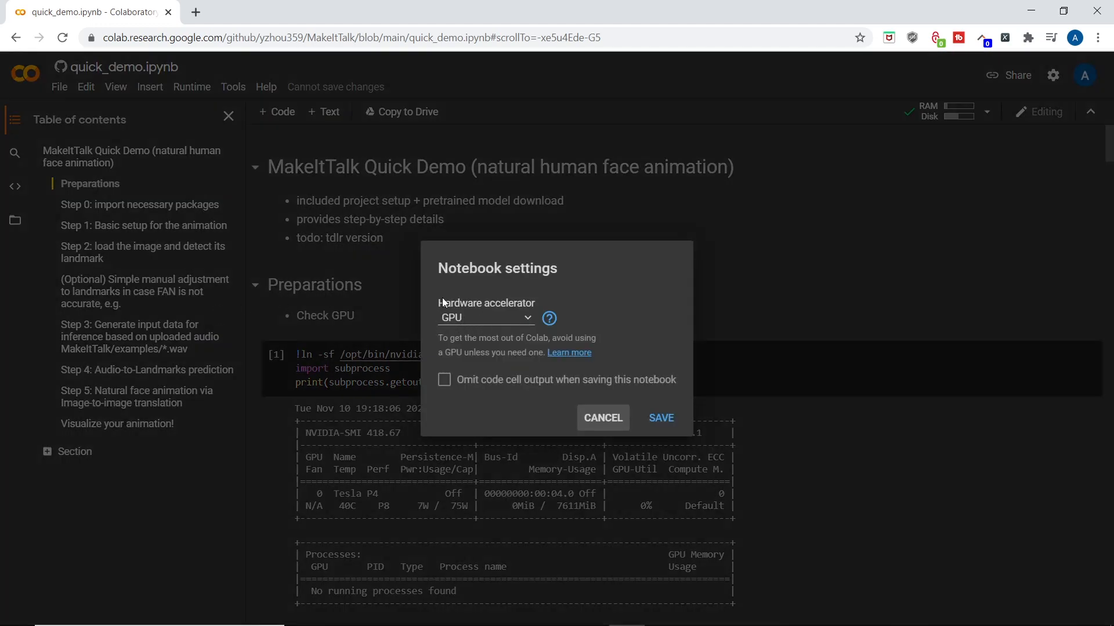
mouse_move(663, 424)
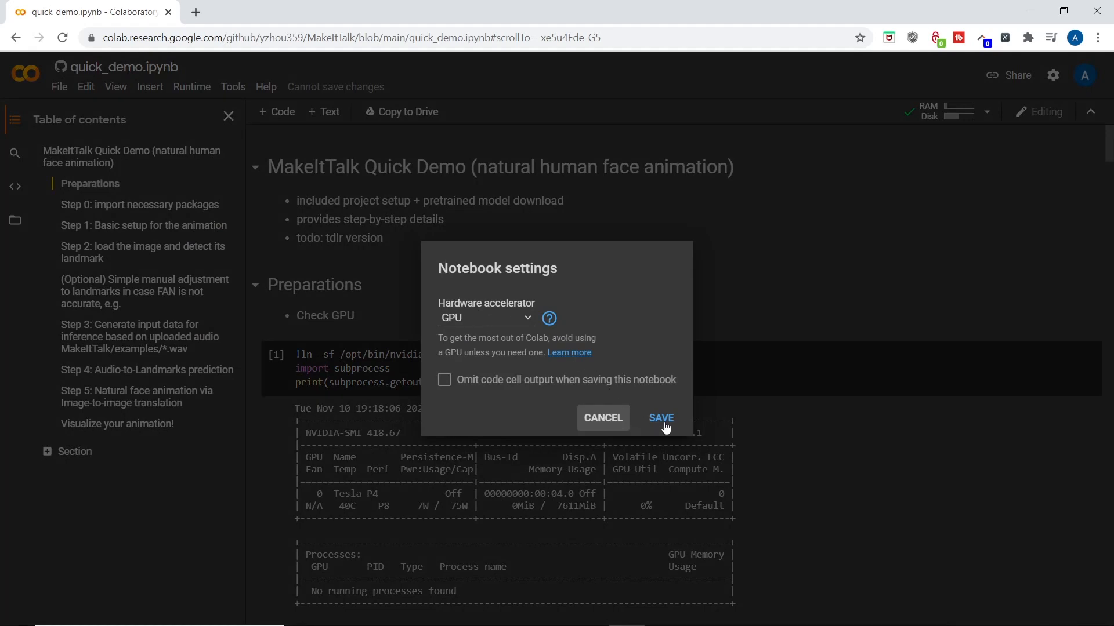
left_click(660, 417)
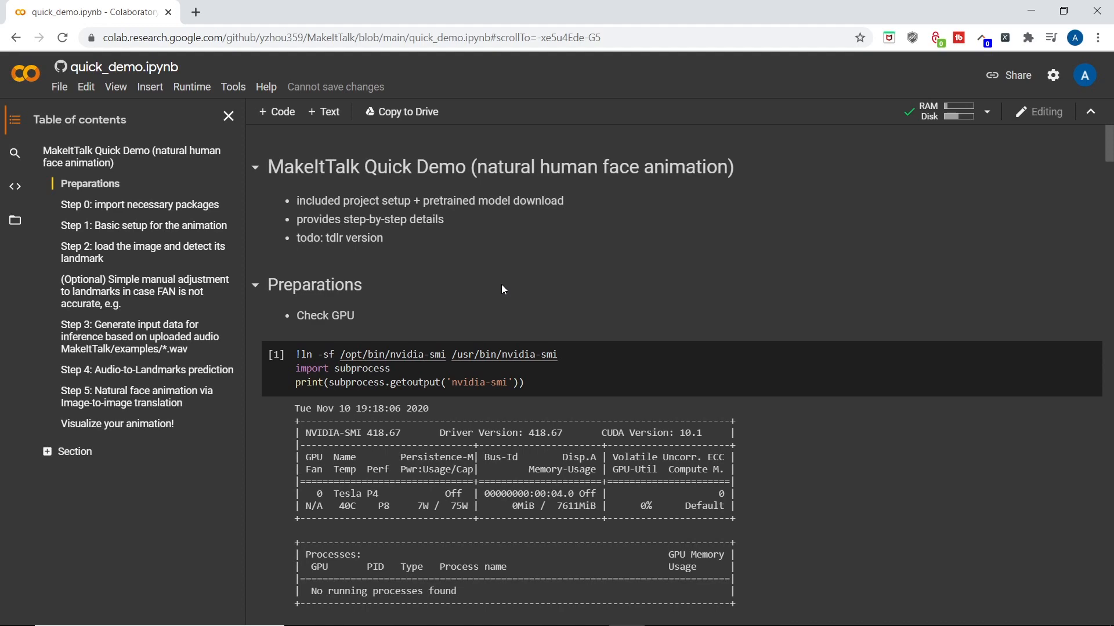
mouse_move(497, 292)
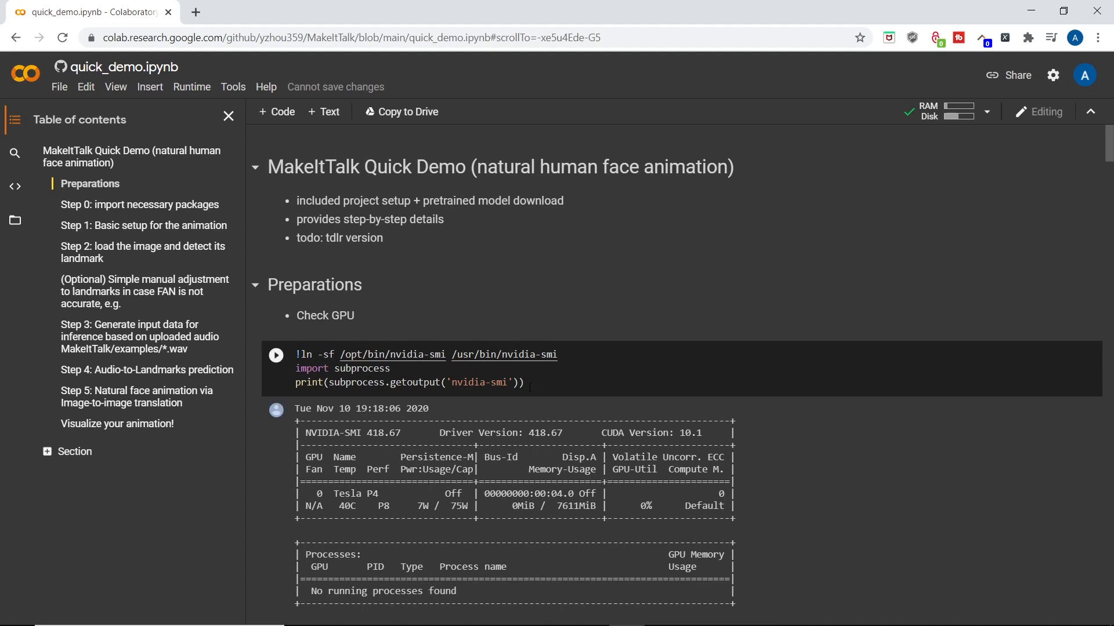
Step: Review the pretrained model download cells, then jump to Step 1: Basic setup via the table of contents
scroll("down", 3)
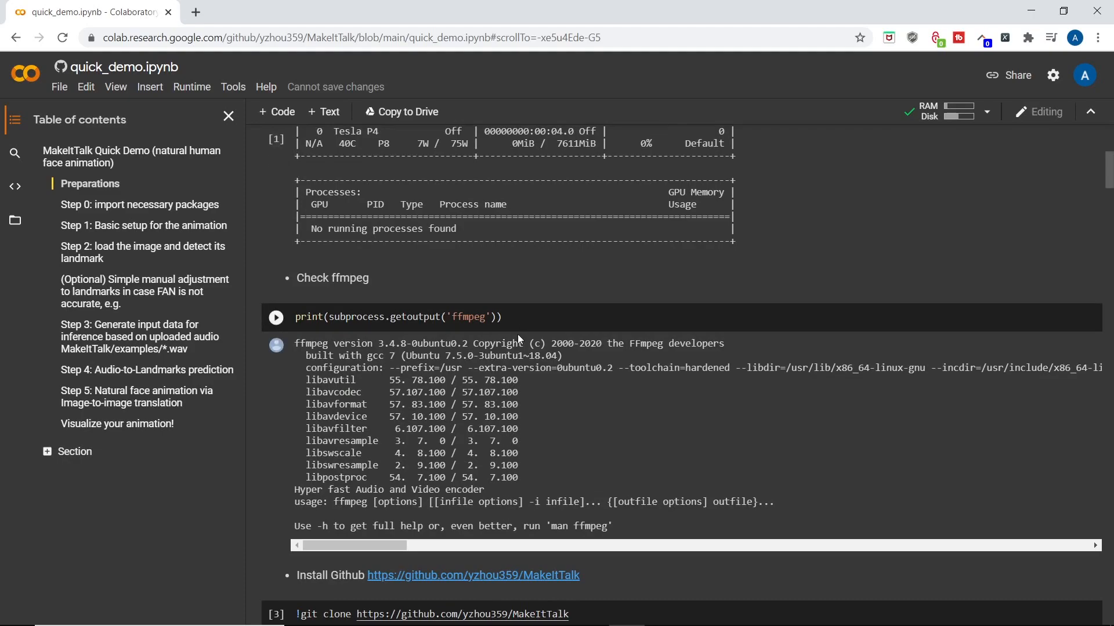
scroll("down", 3)
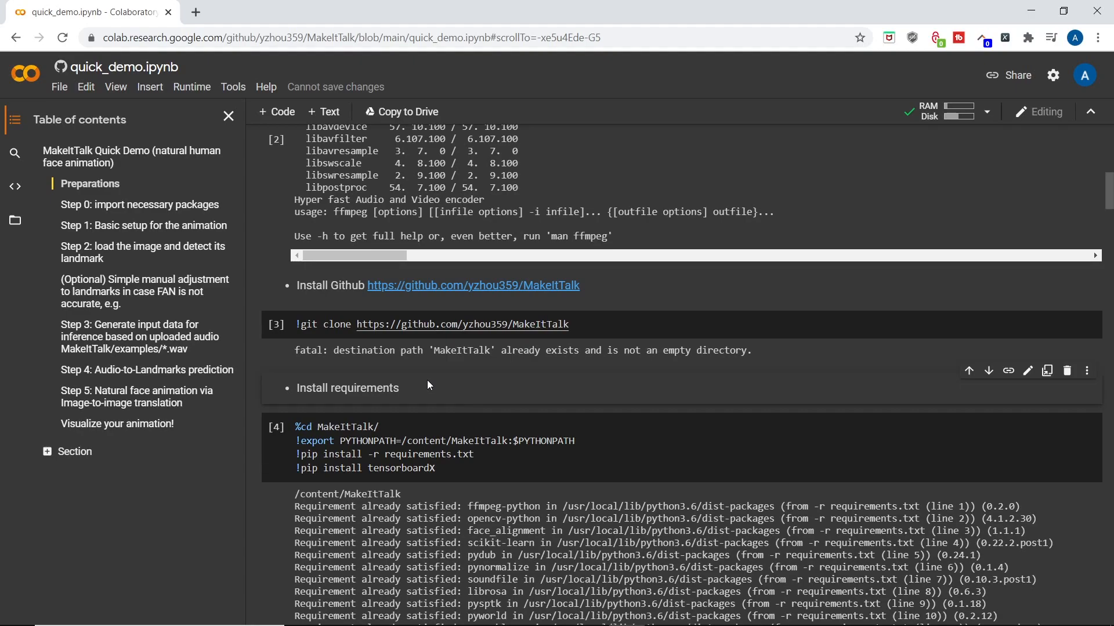
scroll("down", 3)
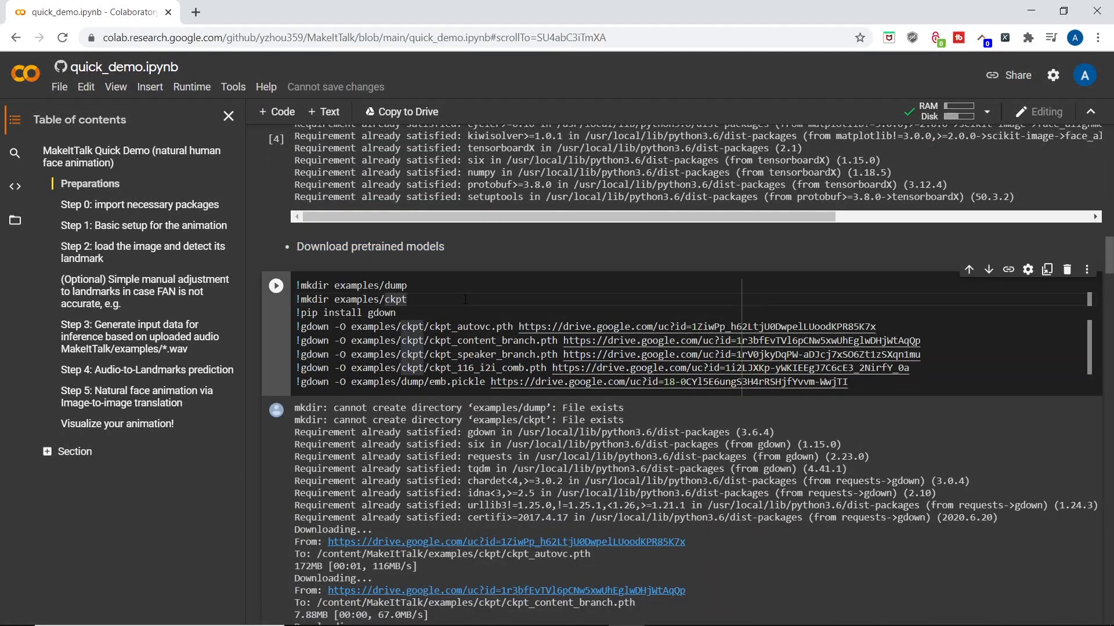
scroll("down", 3)
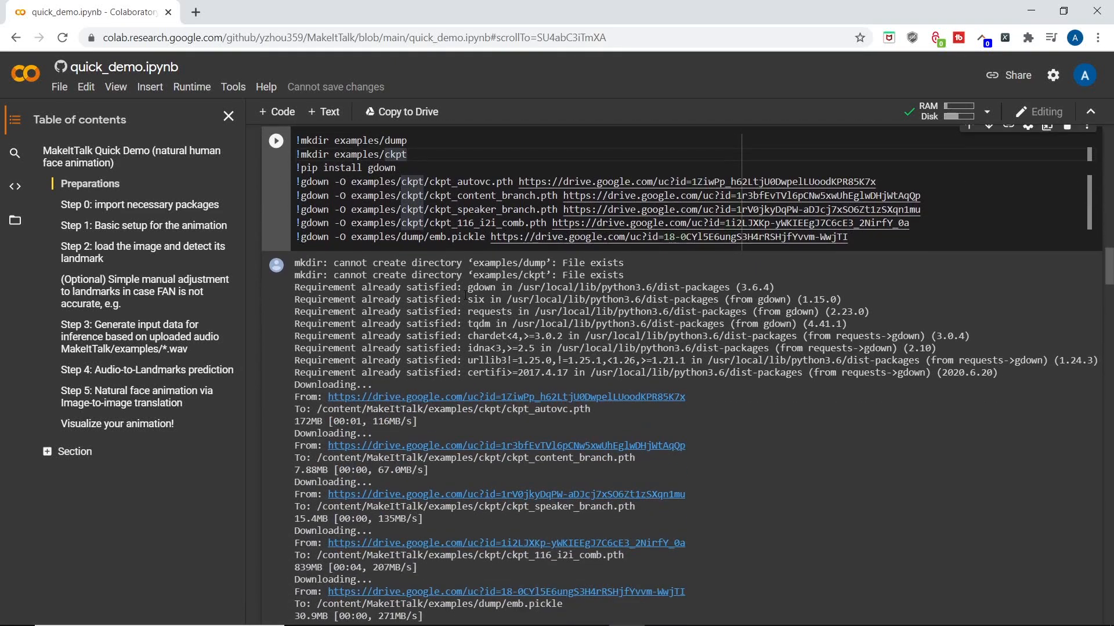
scroll("down", 3)
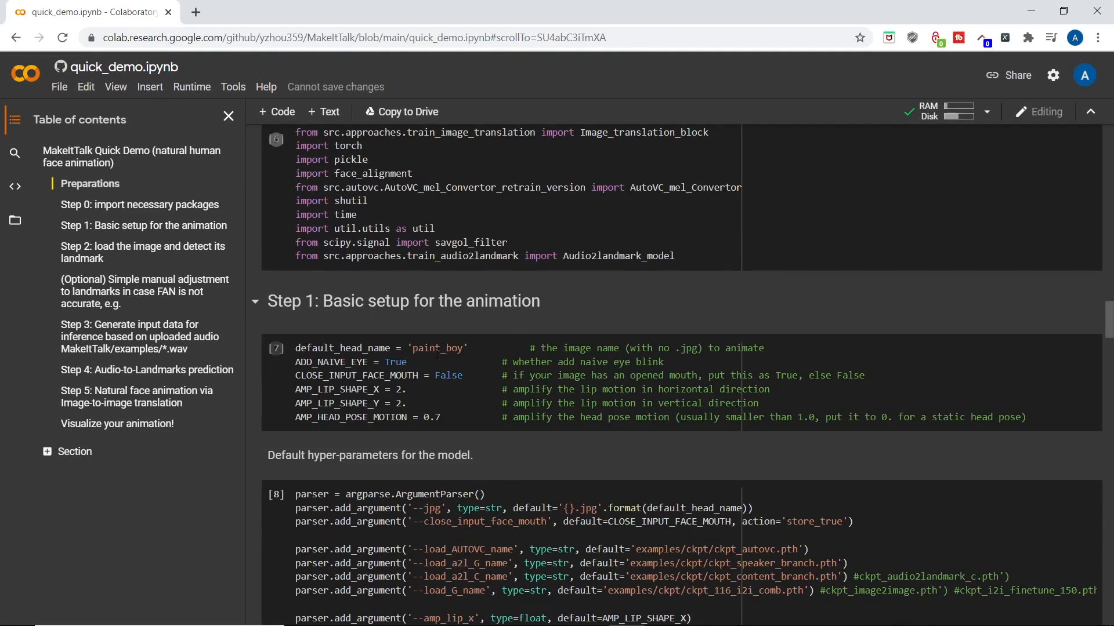
mouse_move(276, 139)
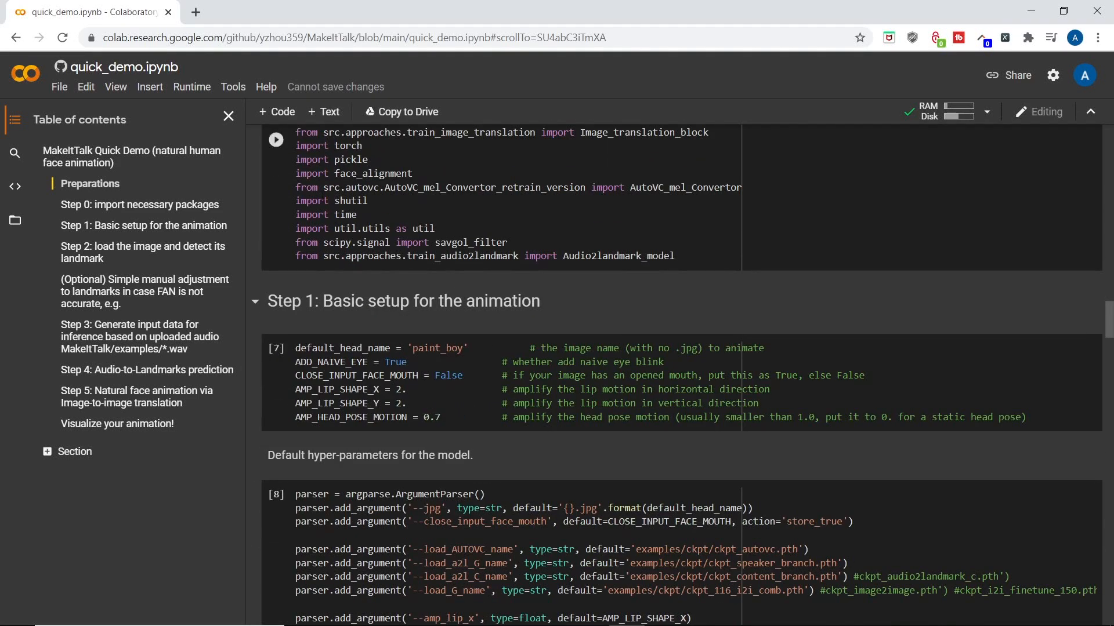
left_click(467, 376)
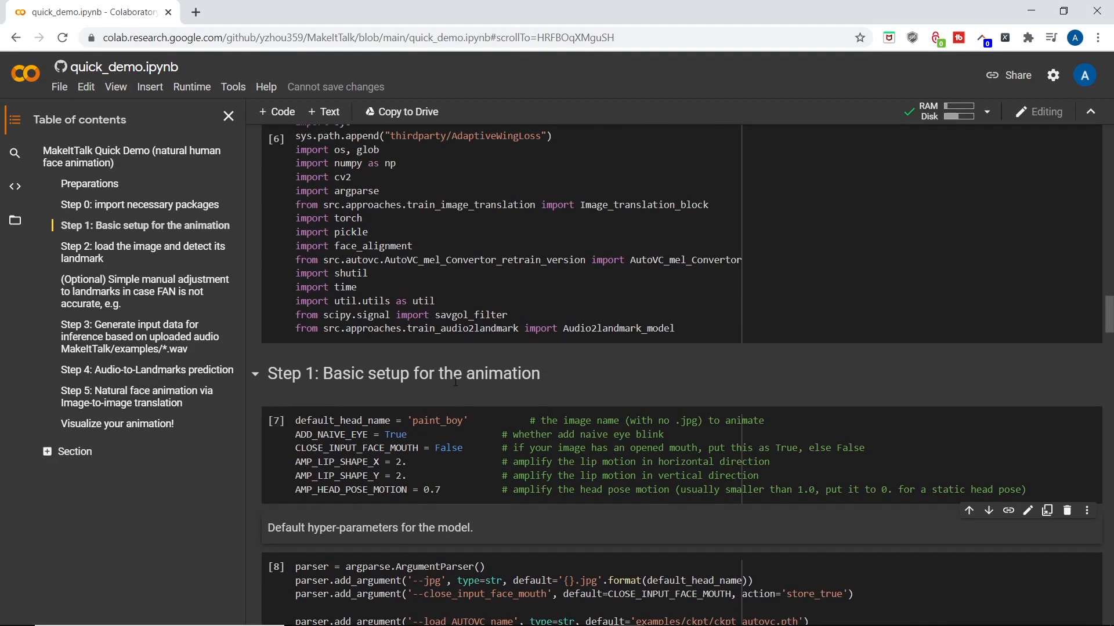
mouse_move(276, 421)
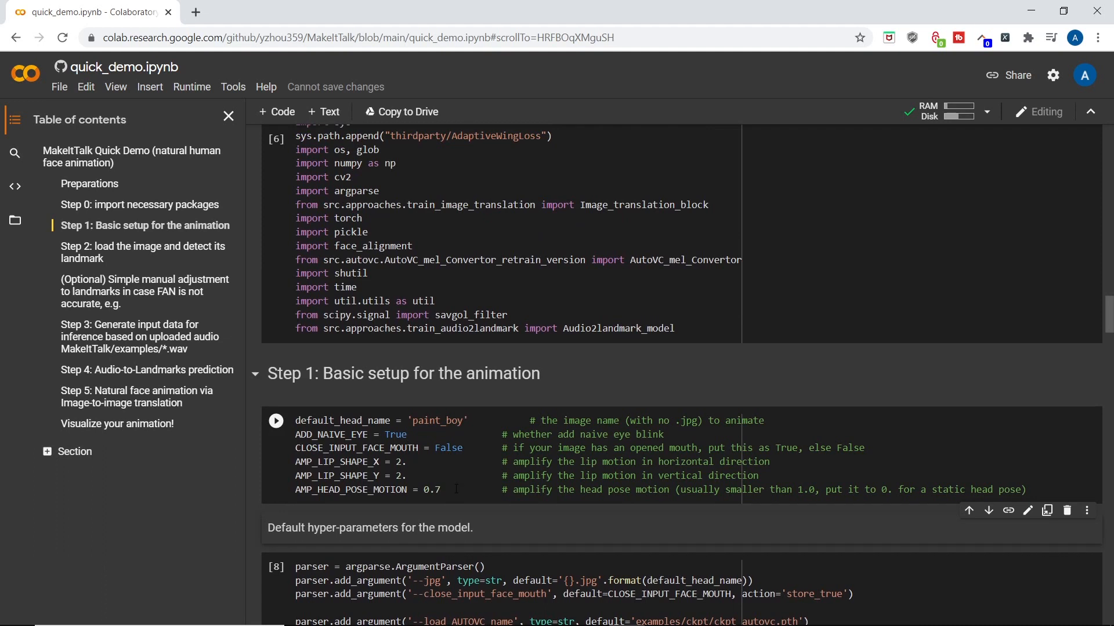
Step: Run all cells from the Runtime menu and accept the not-authored-by-Google warning with Run anyway
left_click(454, 488)
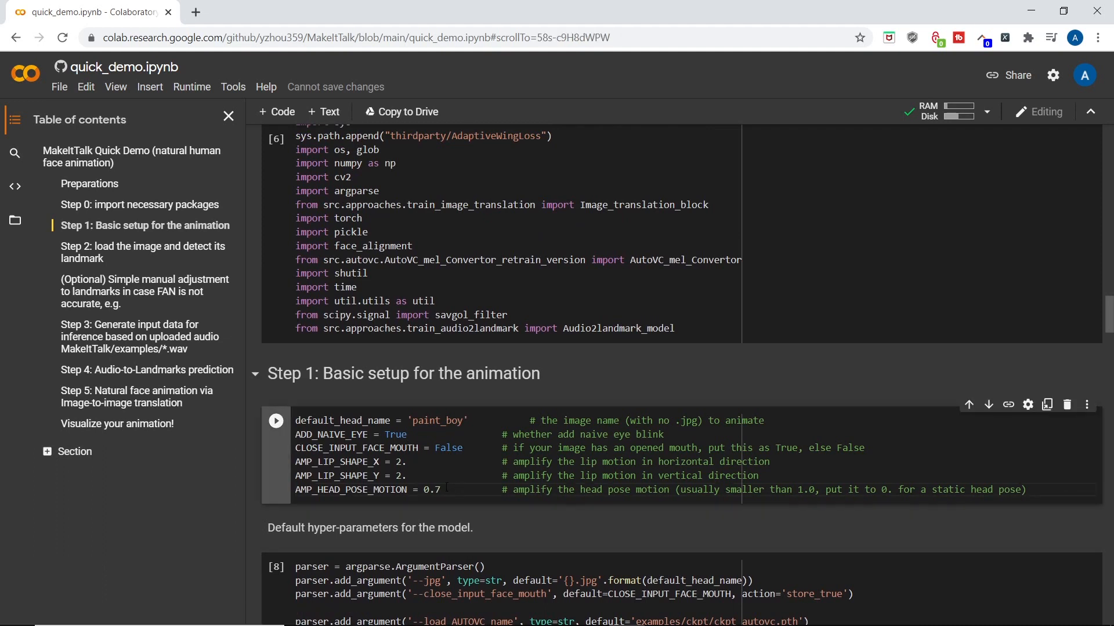
left_click(192, 87)
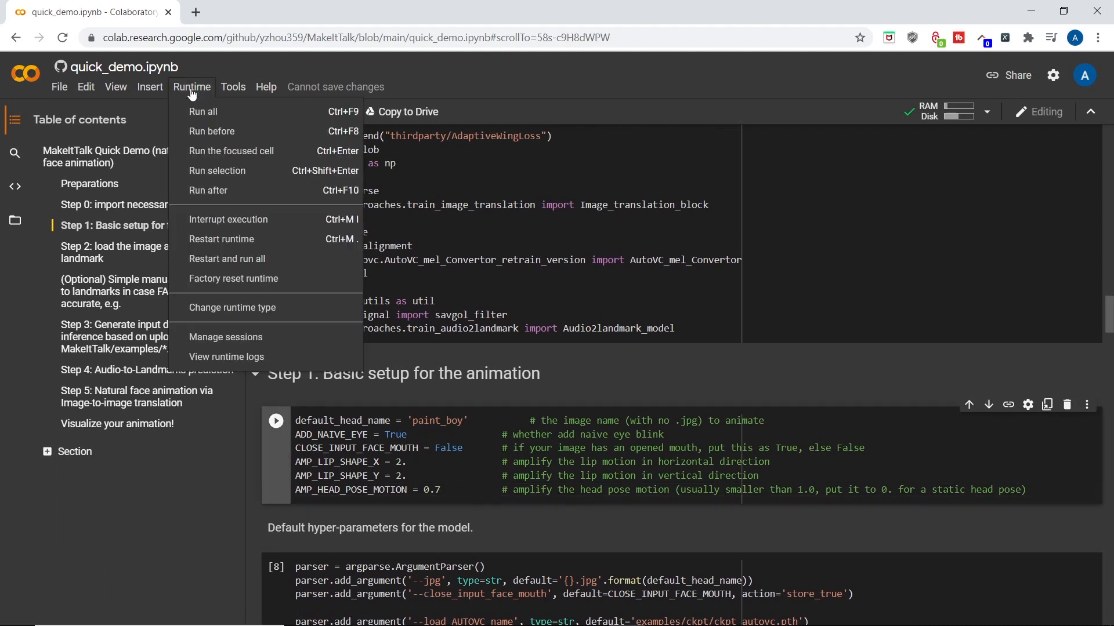
left_click(202, 111)
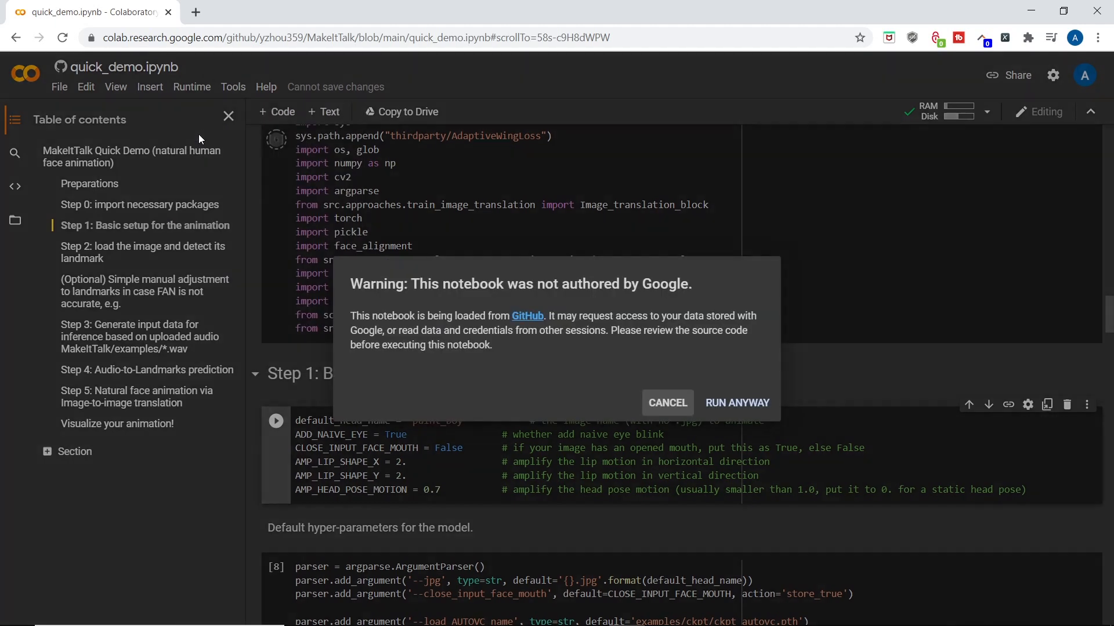
left_click(737, 403)
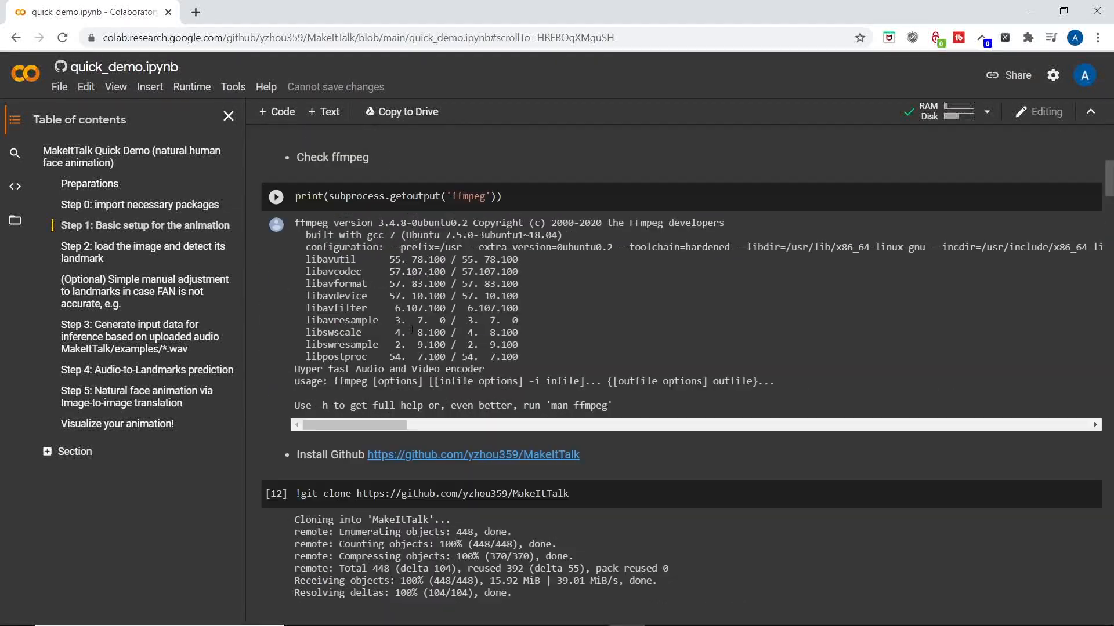
scroll("down", 3)
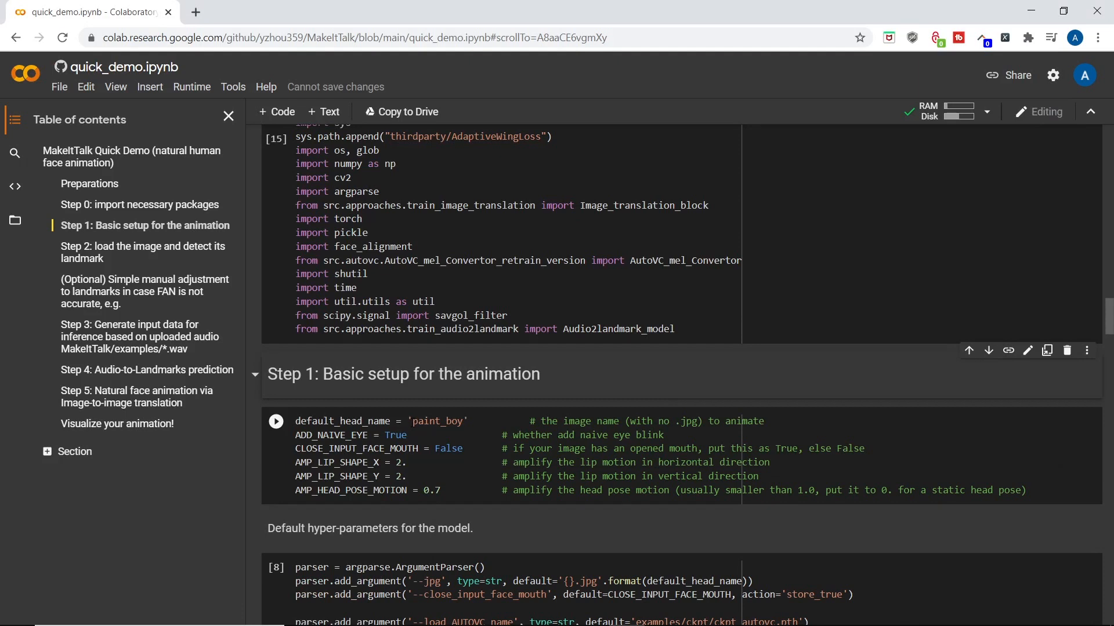
double_click(437, 421)
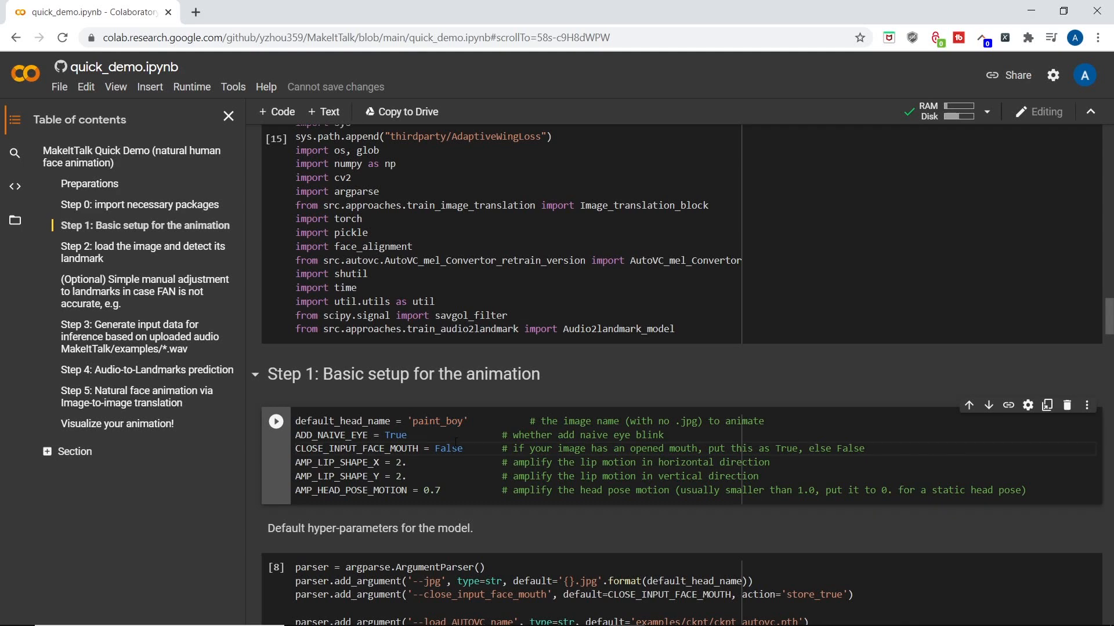
mouse_move(16, 242)
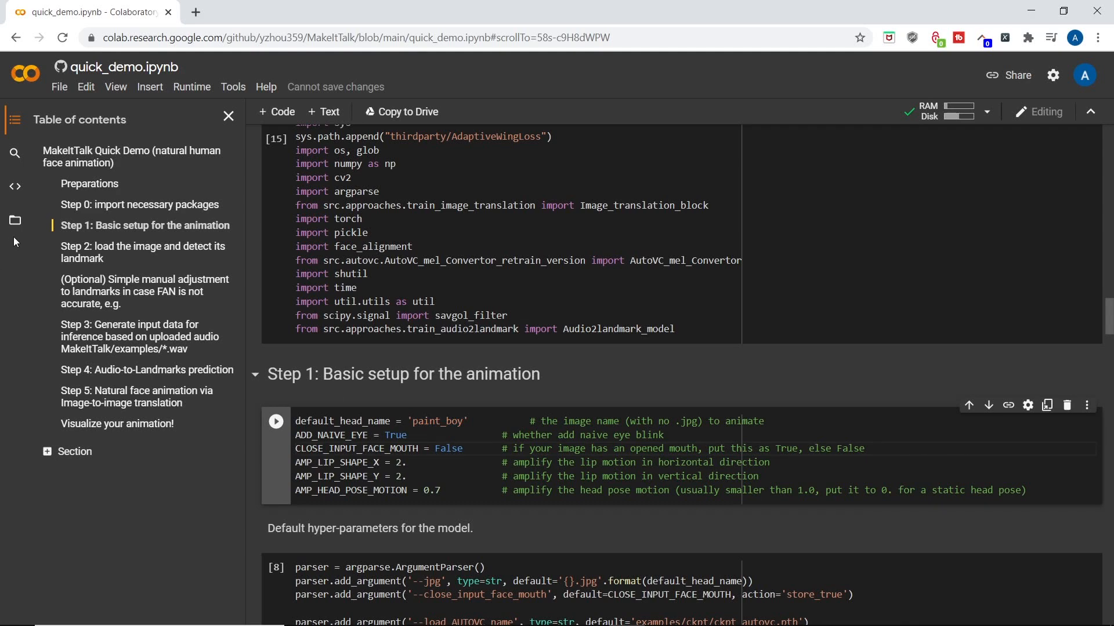
Step: Show the Files panel and expand MakeItTalk > examples to list the sample portrait images
left_click(14, 221)
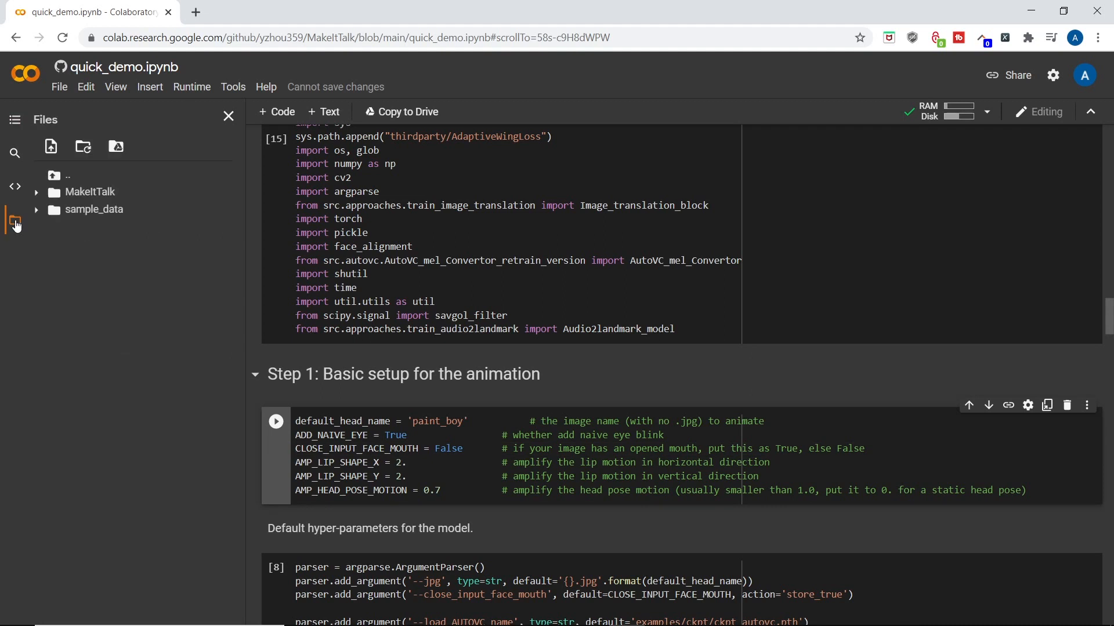
left_click(36, 192)
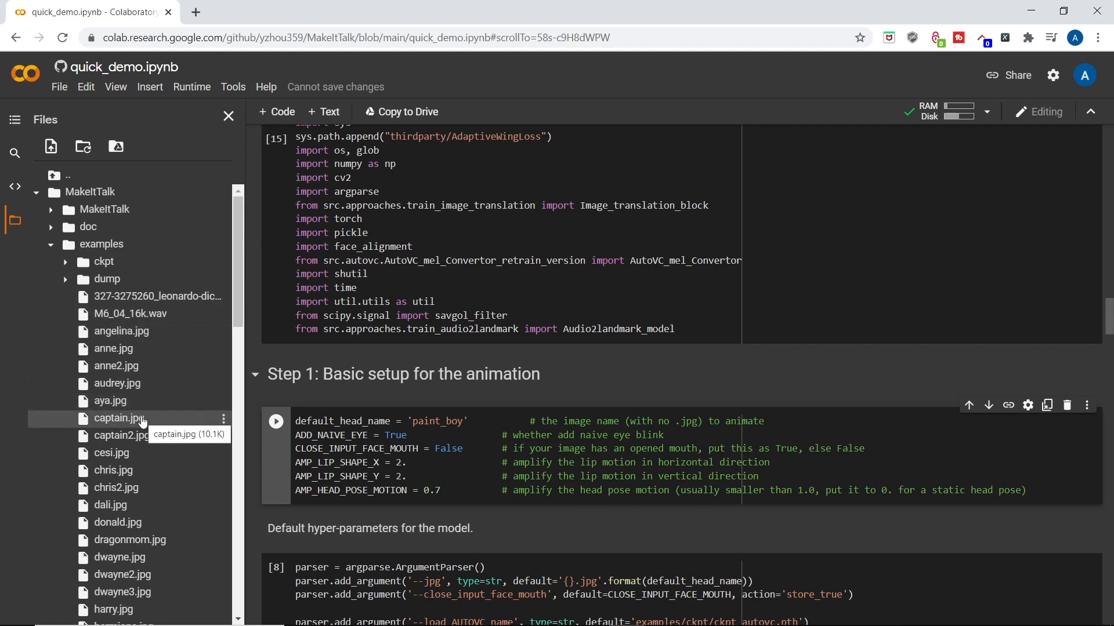
scroll("down", 3)
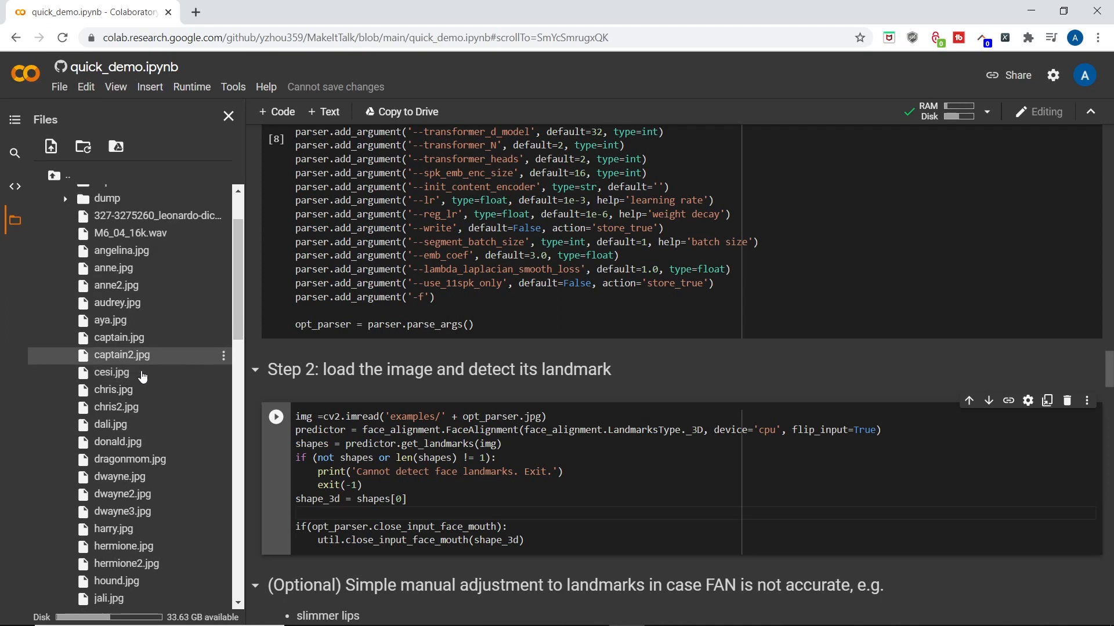
scroll("down", 3)
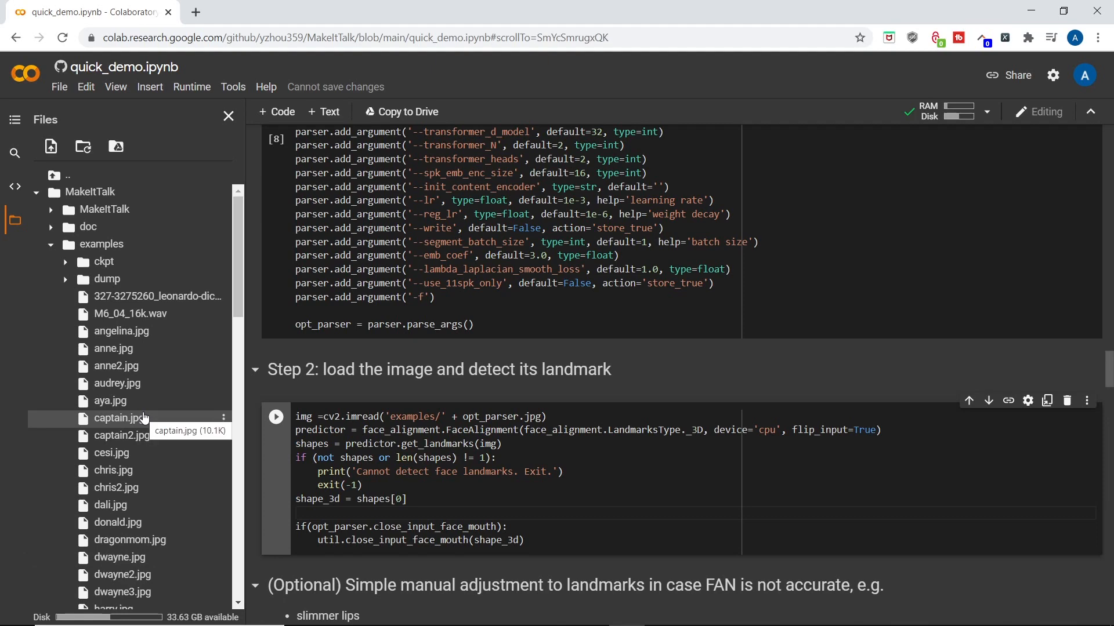
mouse_move(121, 365)
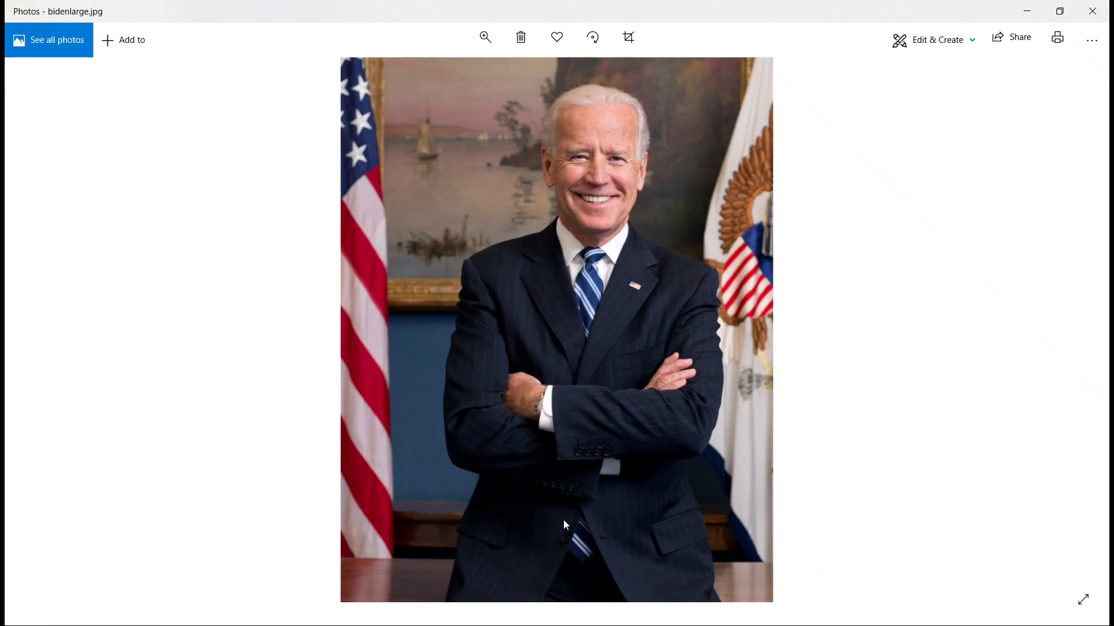
mouse_move(889, 81)
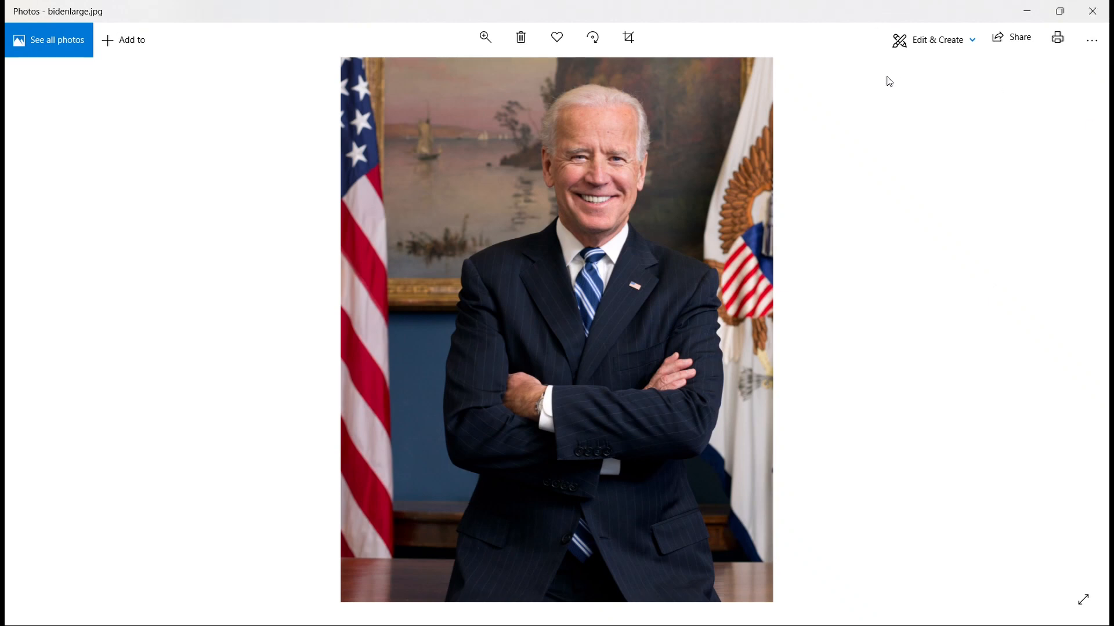
mouse_move(876, 98)
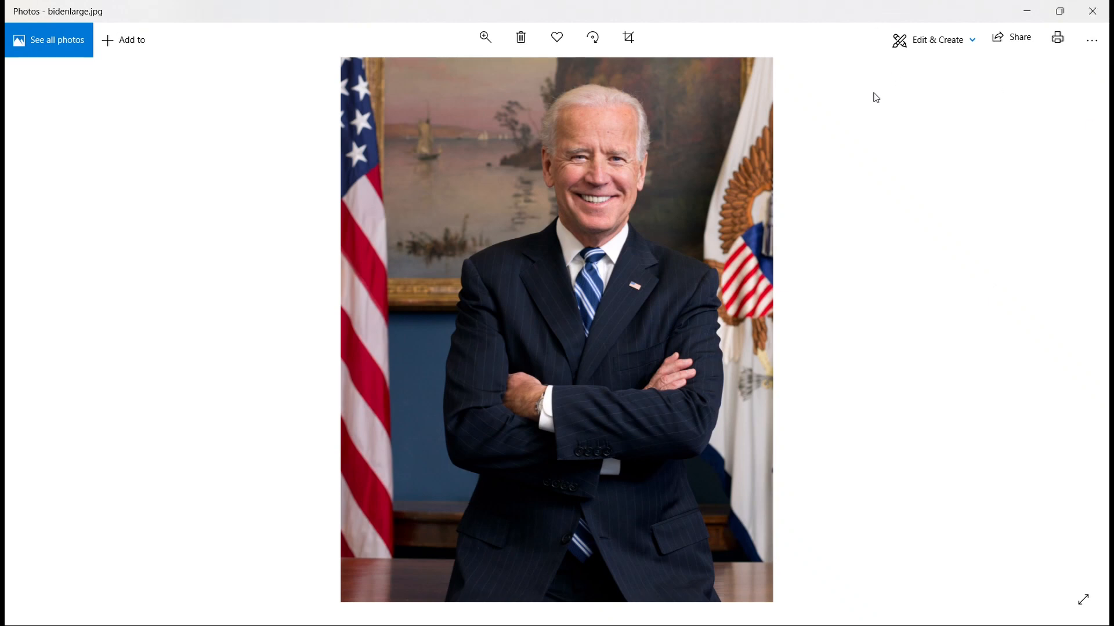
mouse_move(938, 44)
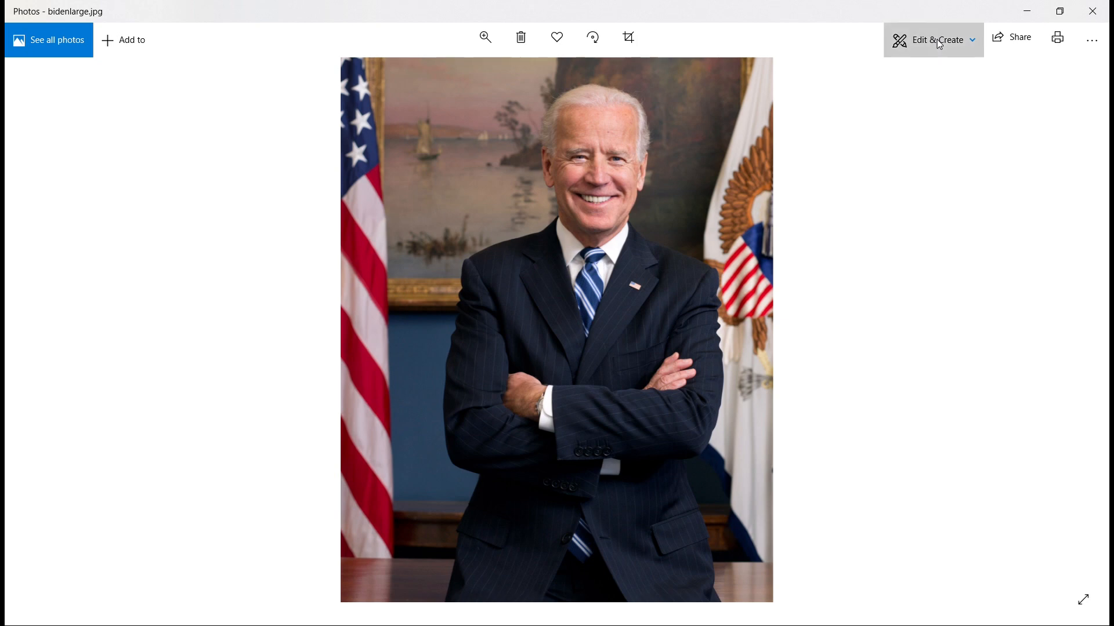
Step: Start editing bidenlarge.jpg via Edit & Create > Edit in Photos
left_click(937, 40)
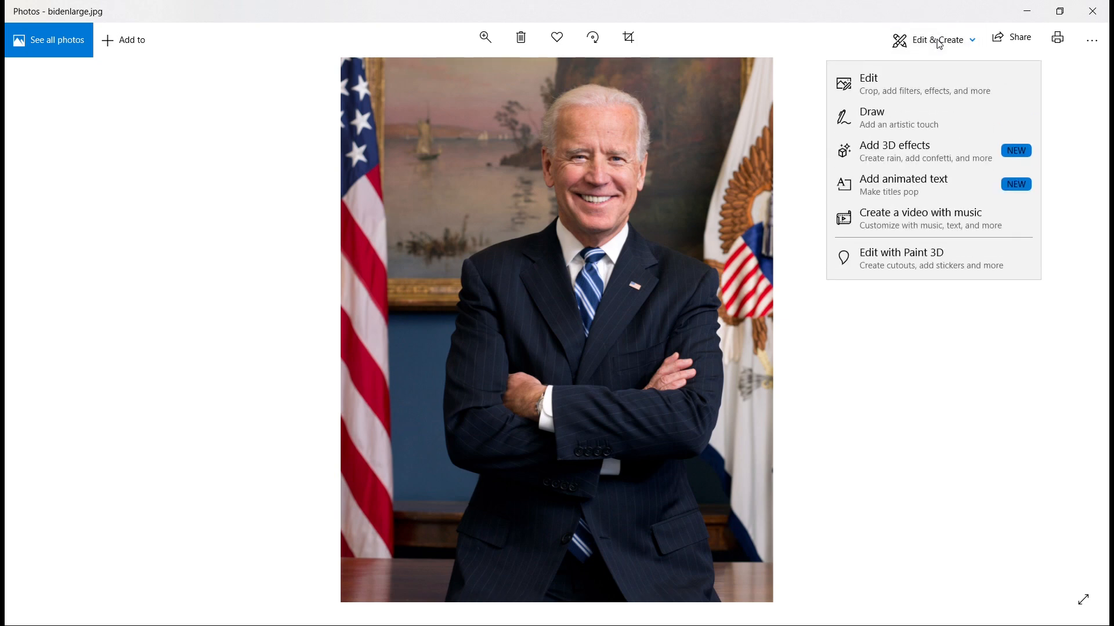
mouse_move(874, 89)
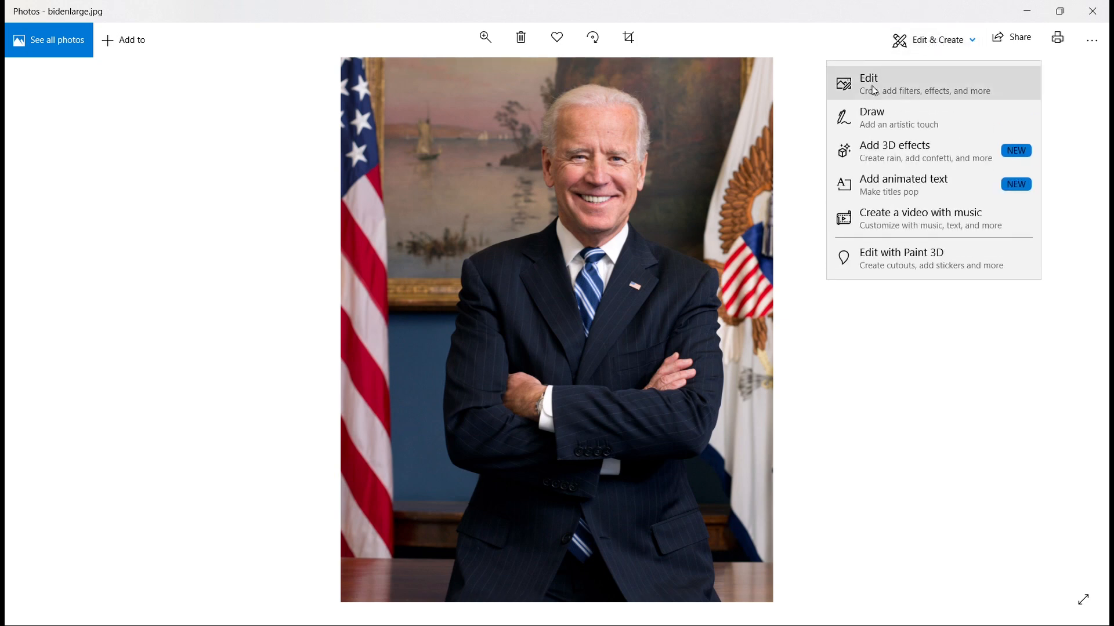
left_click(867, 83)
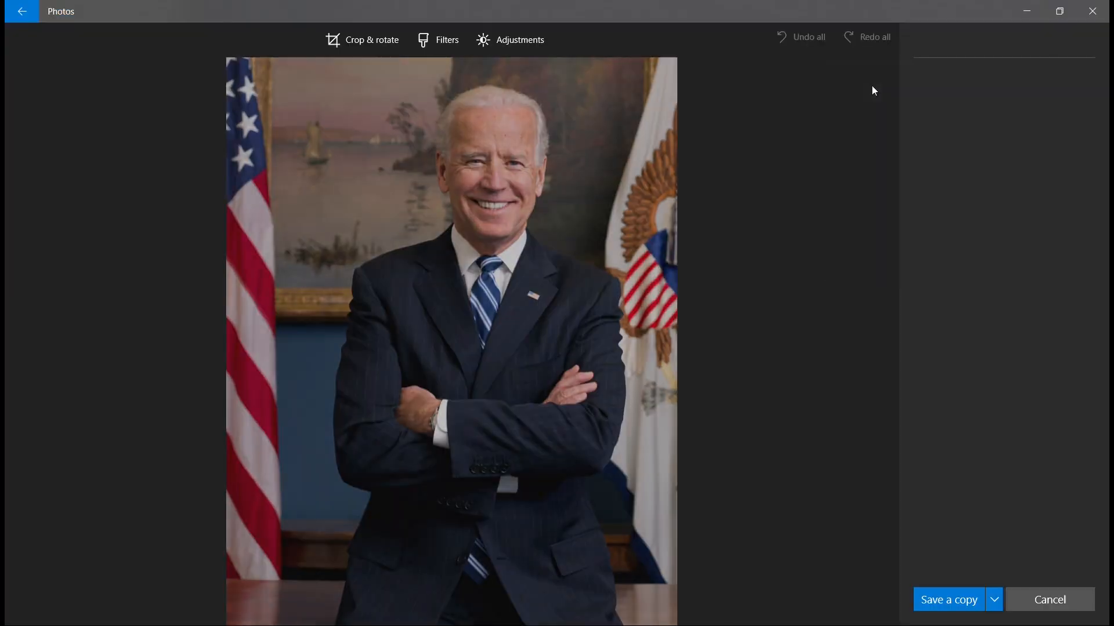
Step: Crop the portrait to a square aspect ratio around the head and shoulders and save a copy
left_click(362, 39)
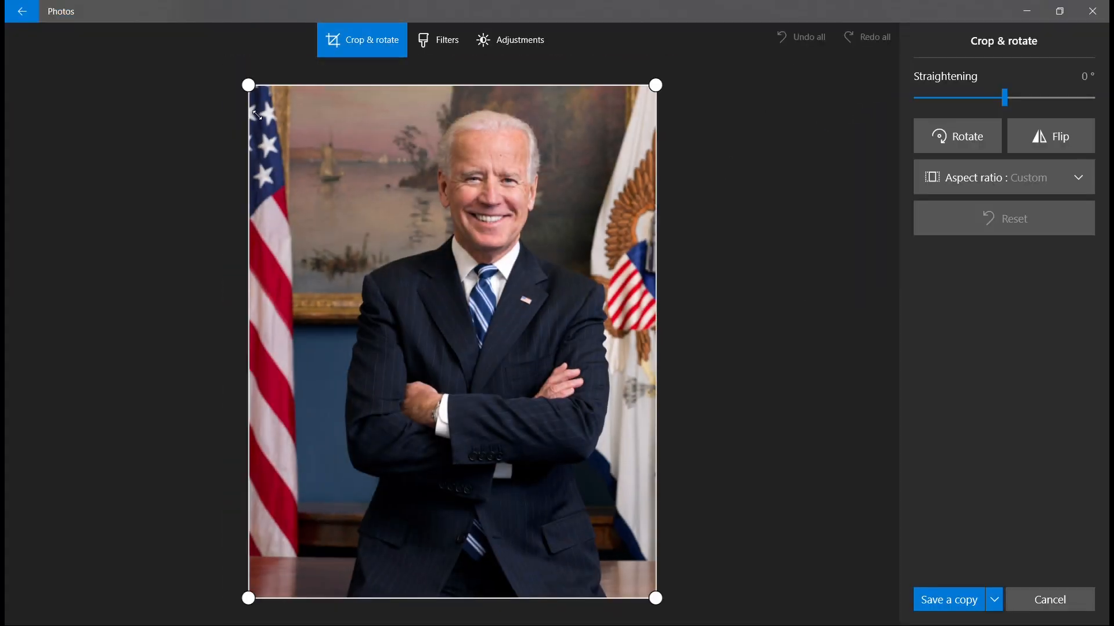
left_click(1003, 177)
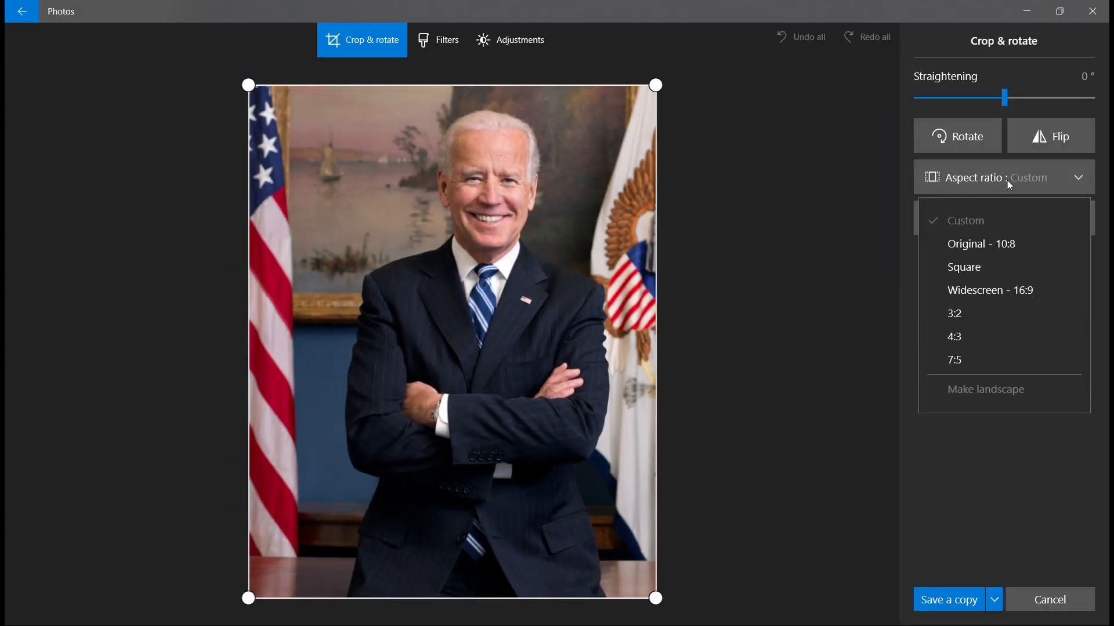
left_click(962, 267)
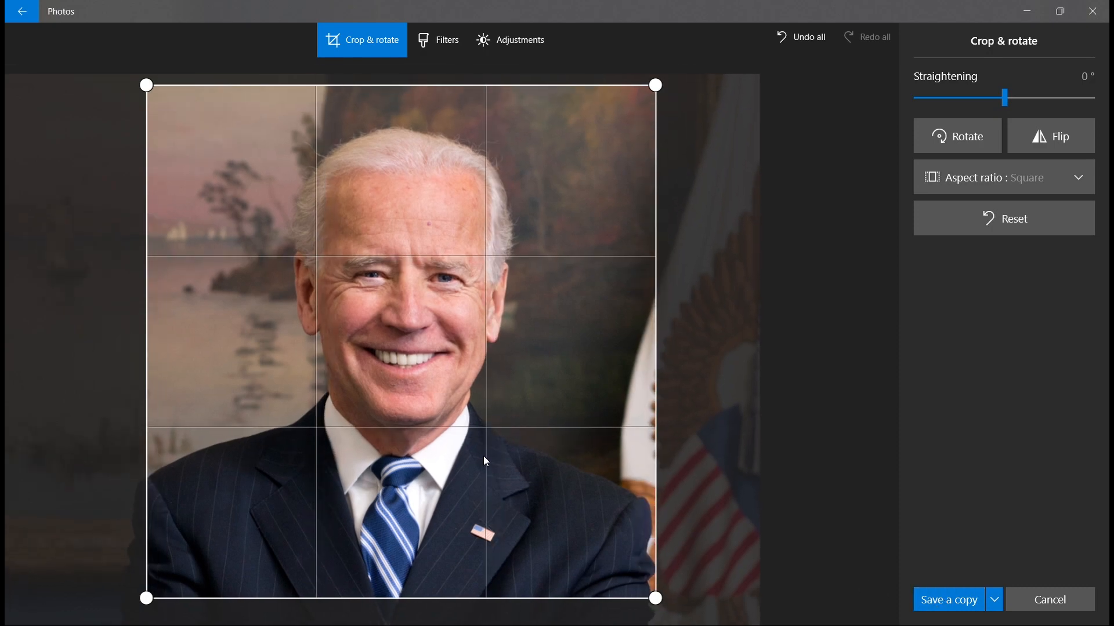
left_click(949, 600)
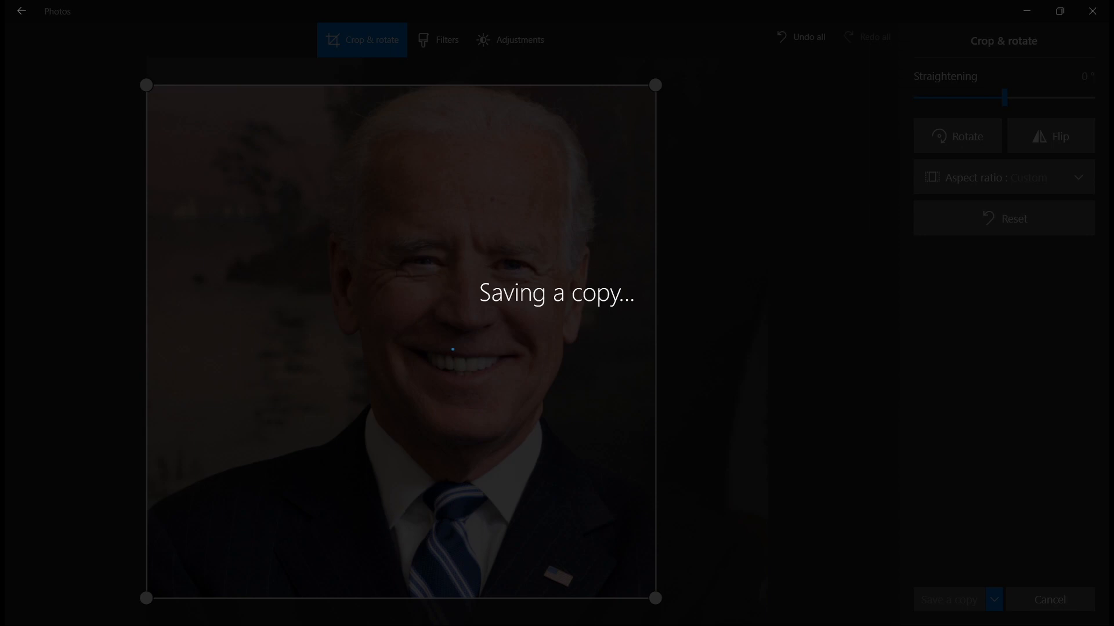
left_click(949, 600)
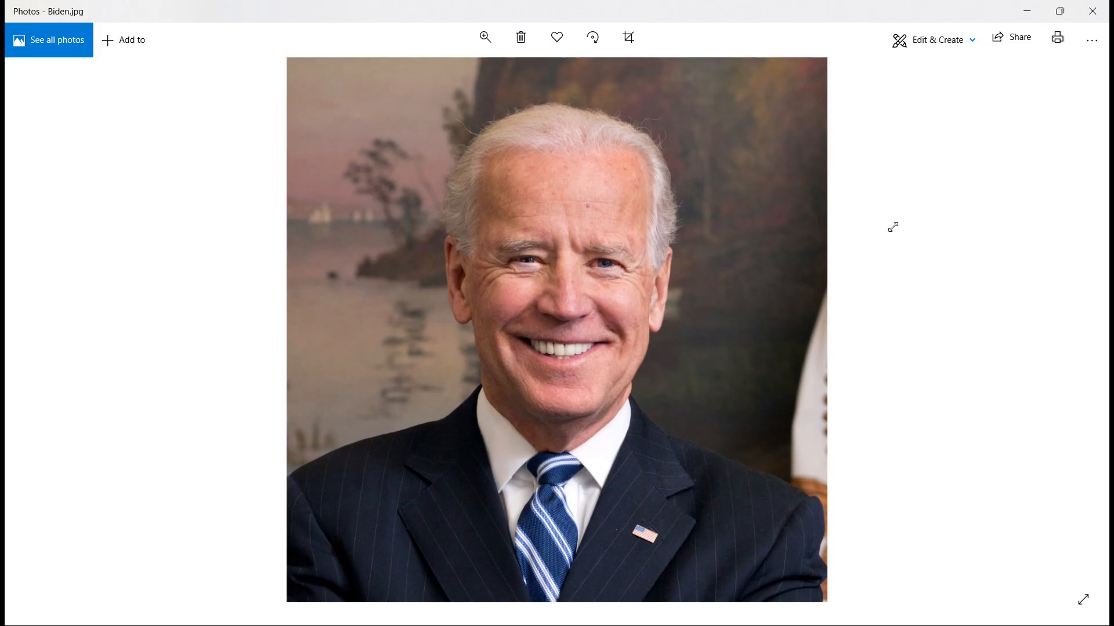
Step: Resize the square portrait to 256 pixels wide, save the resized copy, and close Photos
left_click(1092, 39)
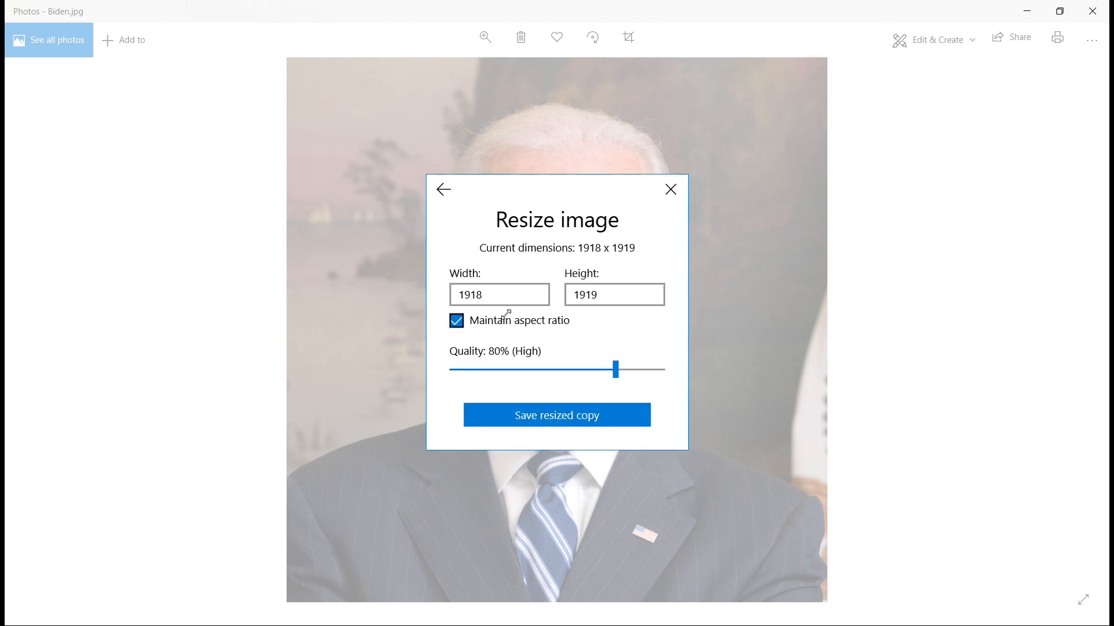
type("256")
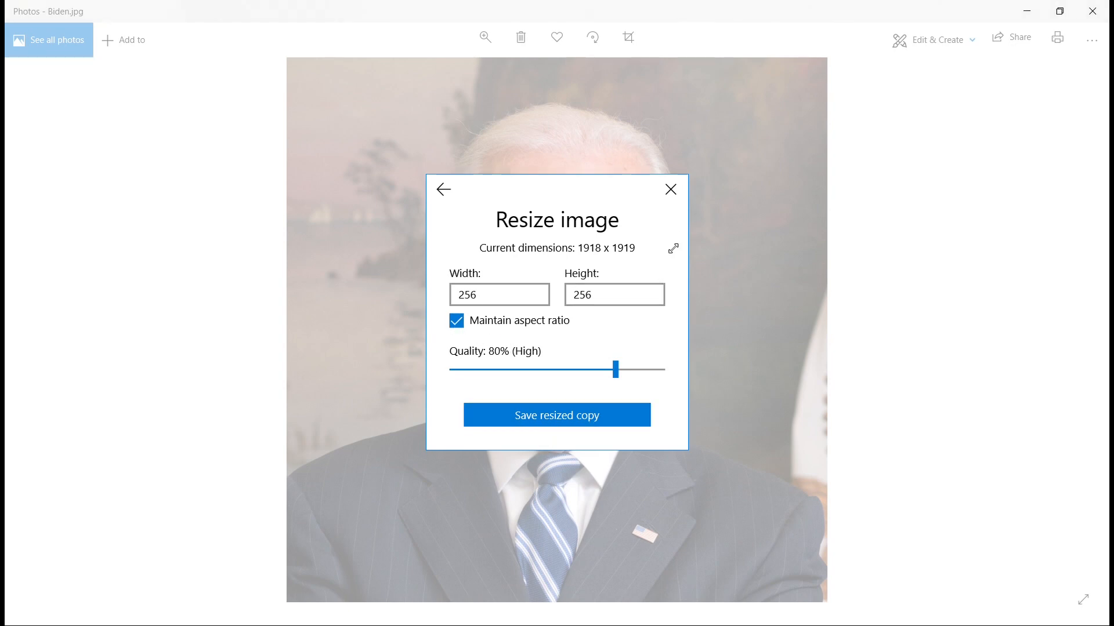
left_click(670, 190)
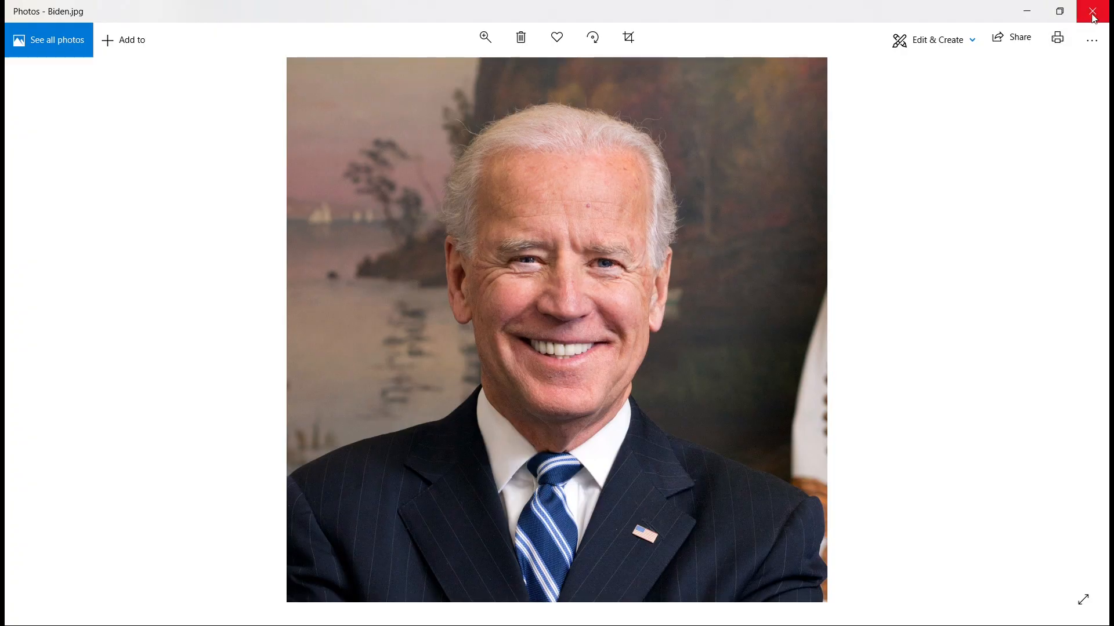
left_click(1094, 10)
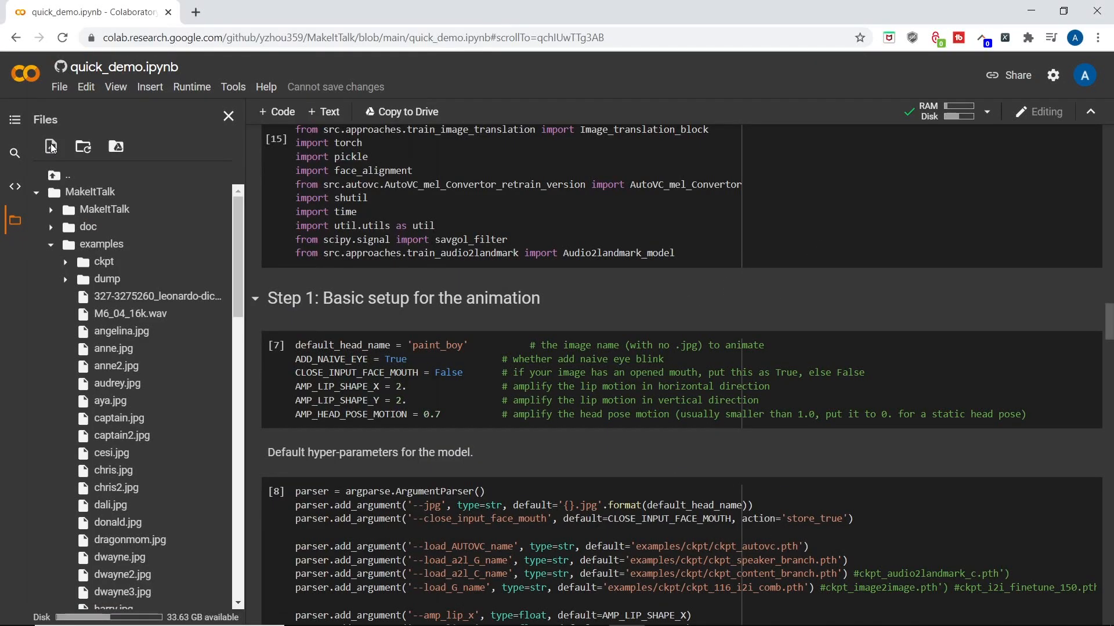
Step: Upload Biden.jpg into MakeItTalk/examples, acknowledge the runtime-recycling reminder, and check the listing
left_click(51, 147)
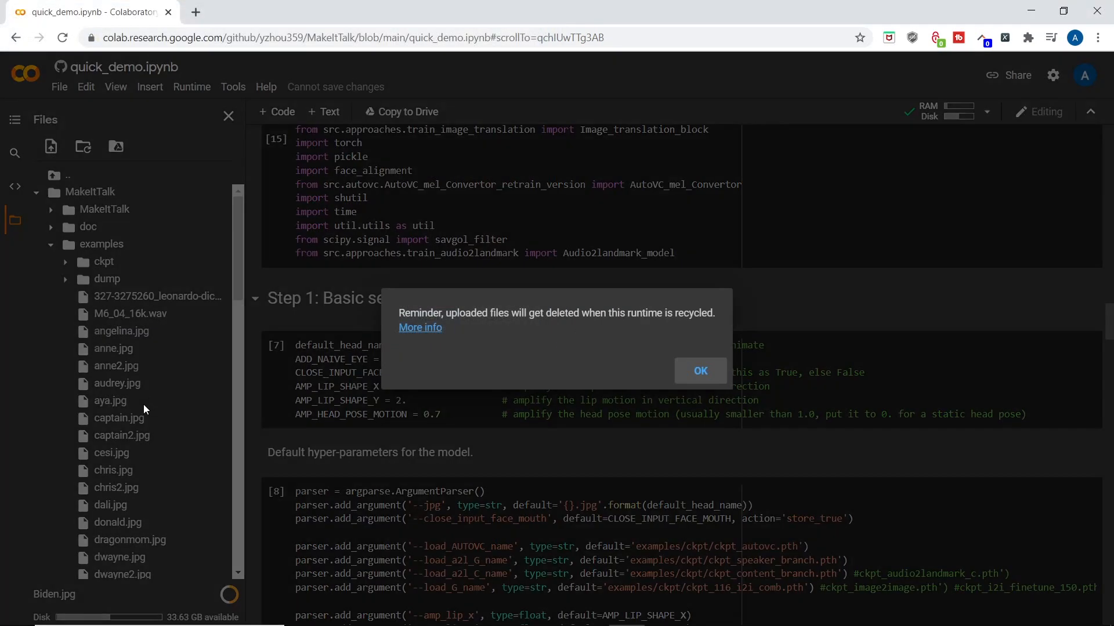
left_click(700, 371)
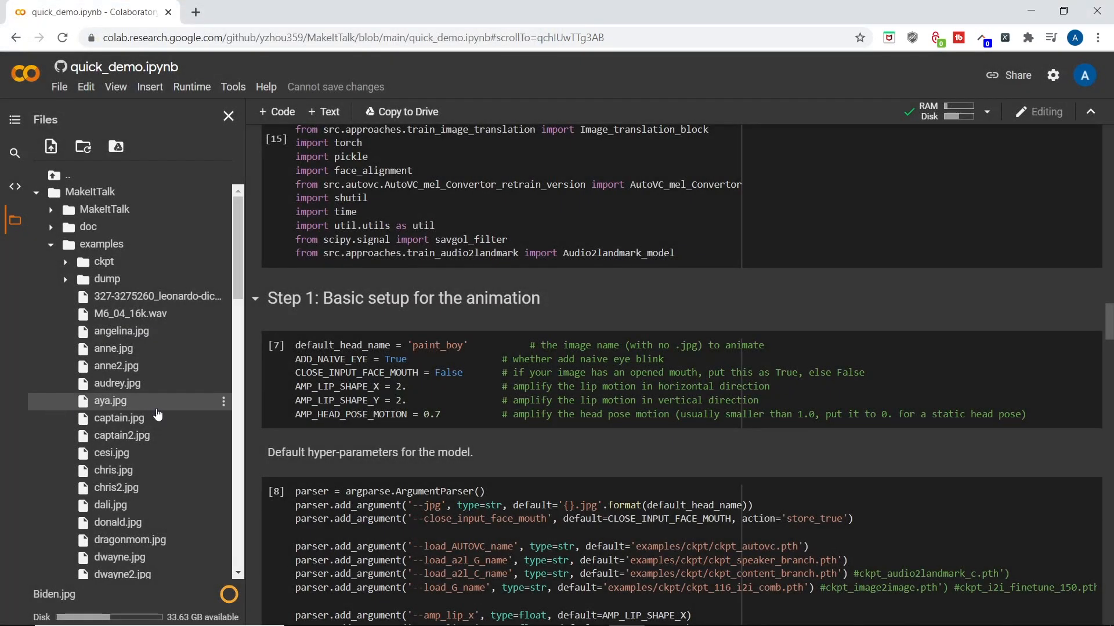
scroll("down", 3)
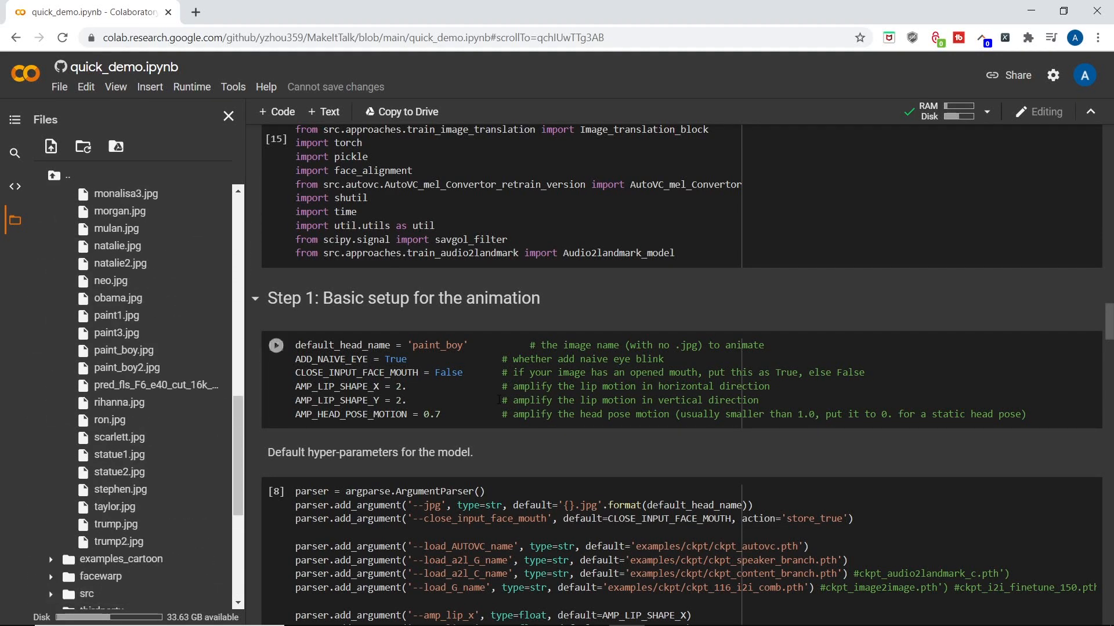
Step: Replace the default head name 'paint_boy' with 'Biden' in the Step 1 cell
double_click(454, 346)
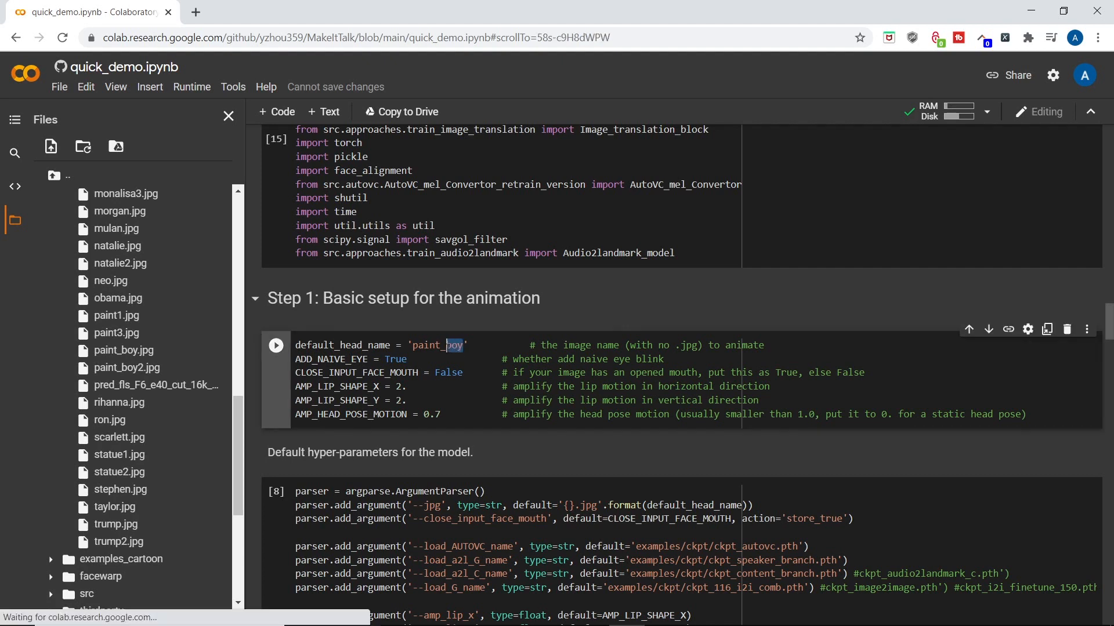
double_click(454, 345)
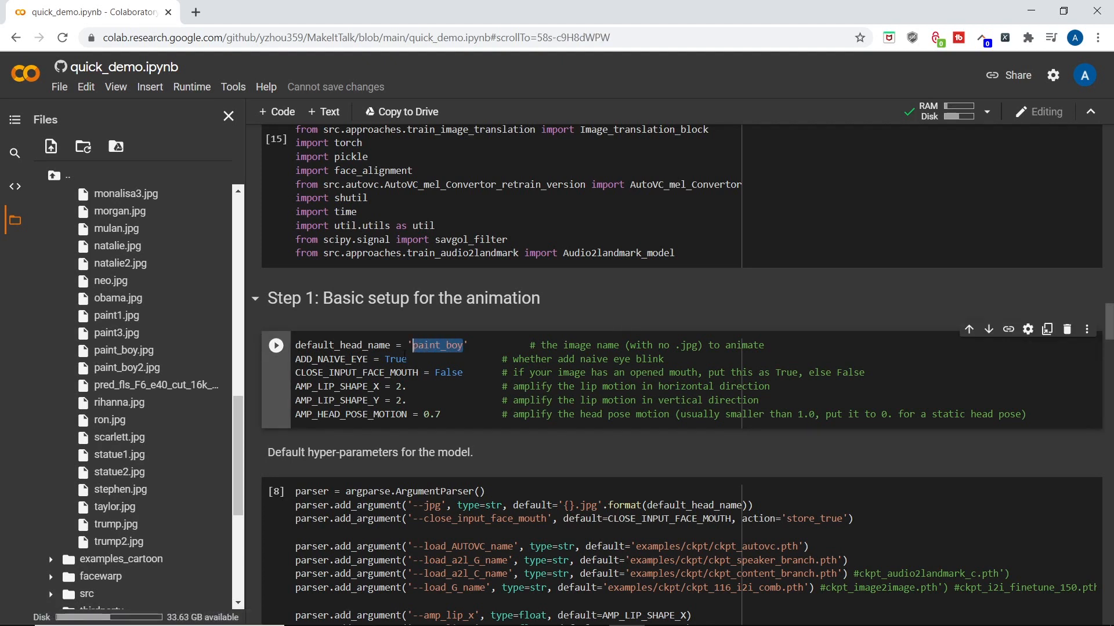
type("Biden")
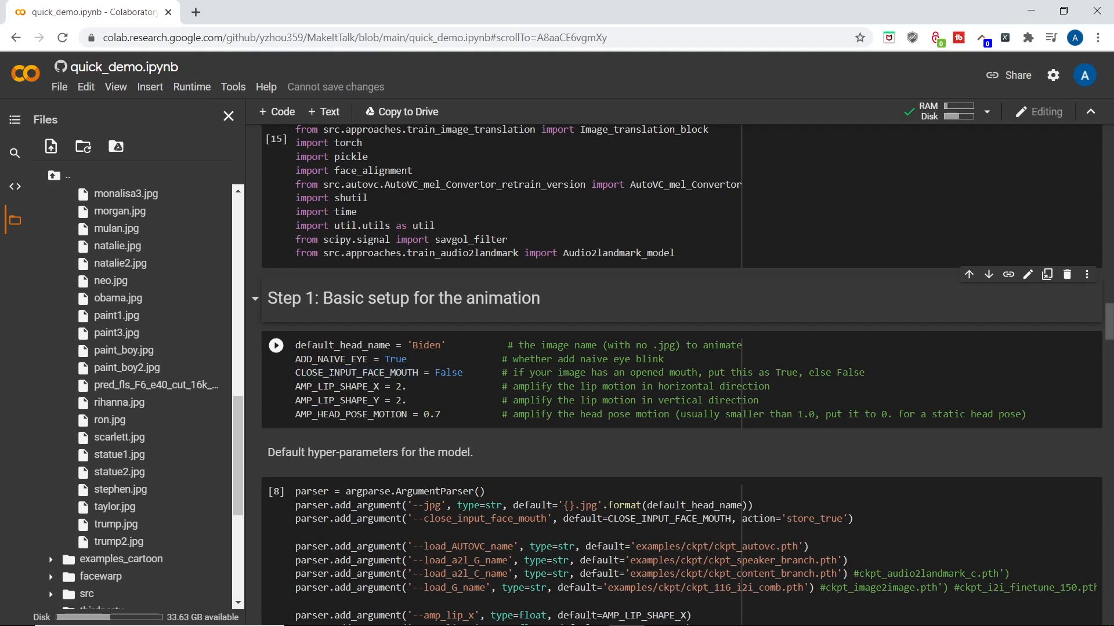
mouse_move(457, 399)
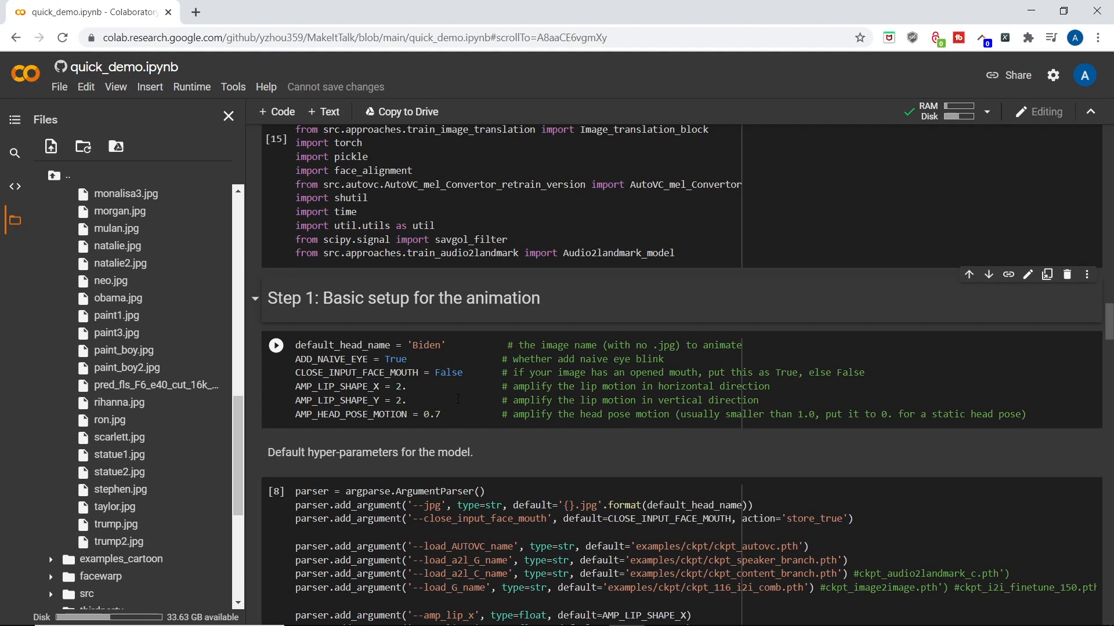
scroll("down", 3)
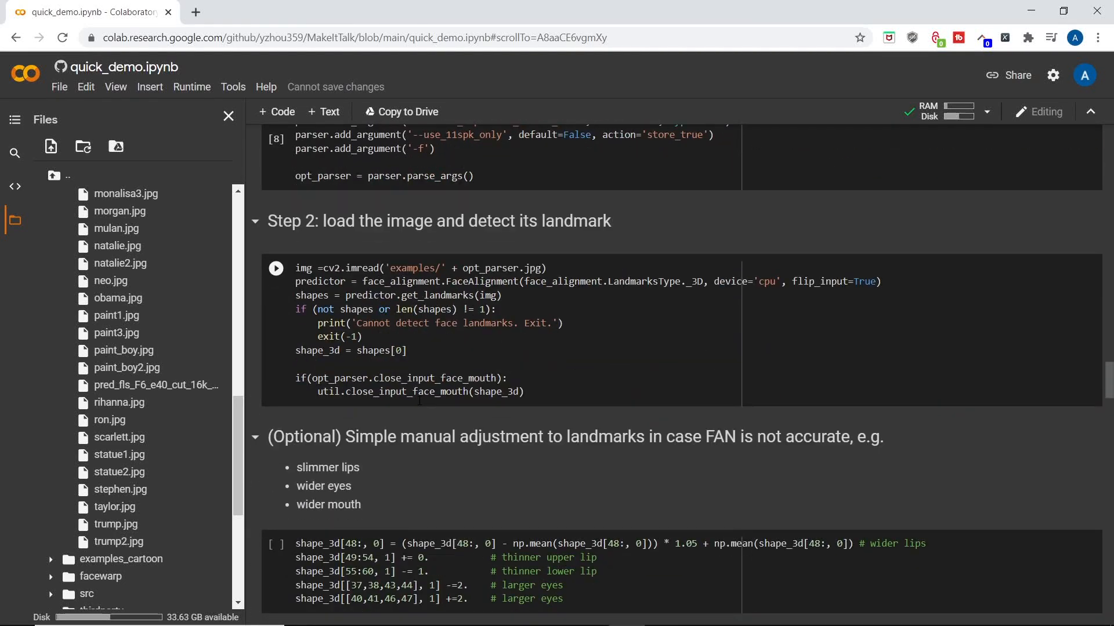
Step: Upload Intro.wav through the Files panel as the audio input for Step 3
scroll("down", 3)
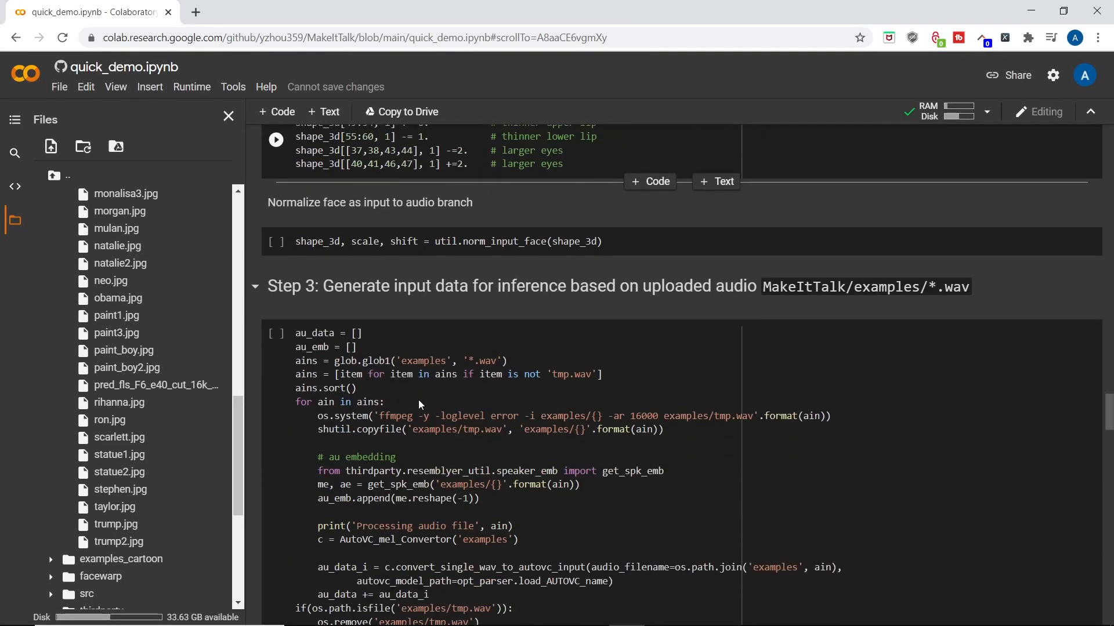
scroll("down", 3)
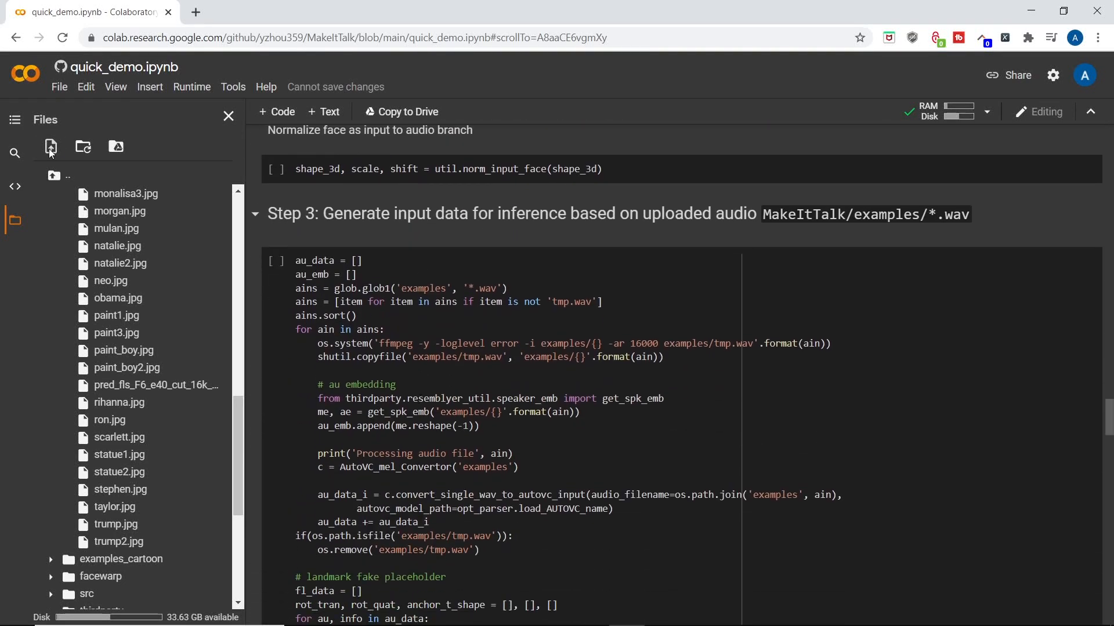
left_click(50, 148)
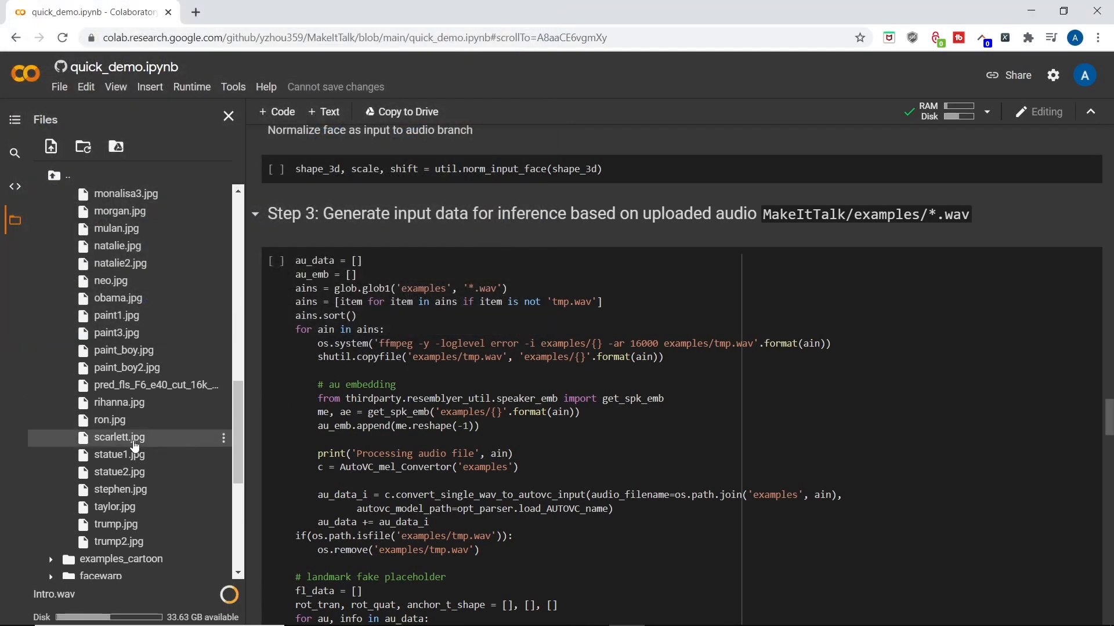
scroll("down", 3)
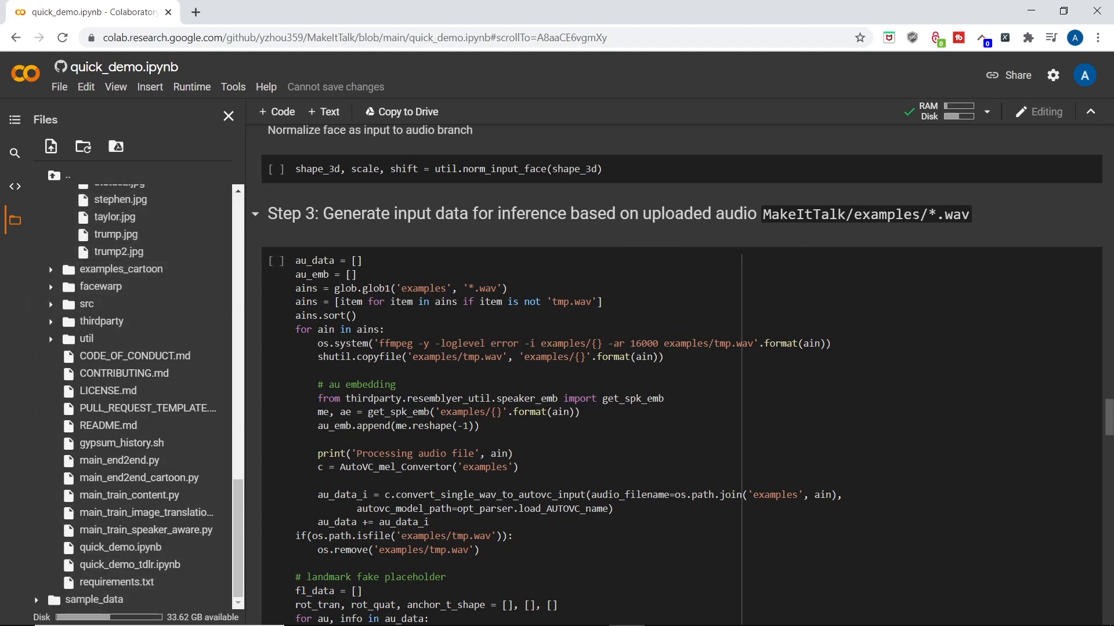
mouse_move(276, 261)
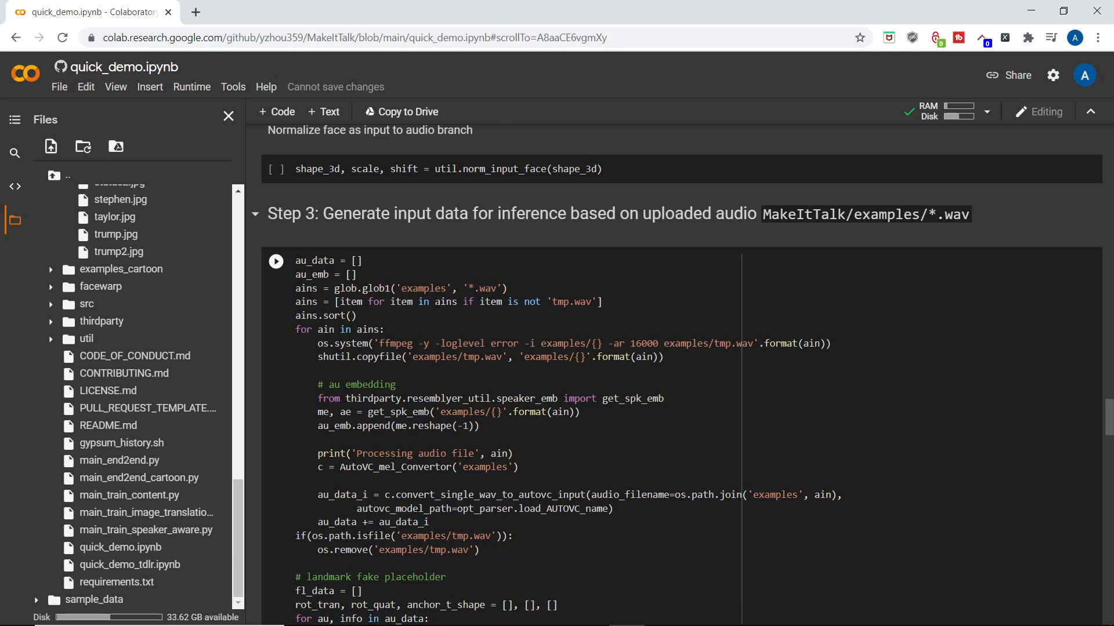
mouse_move(253, 269)
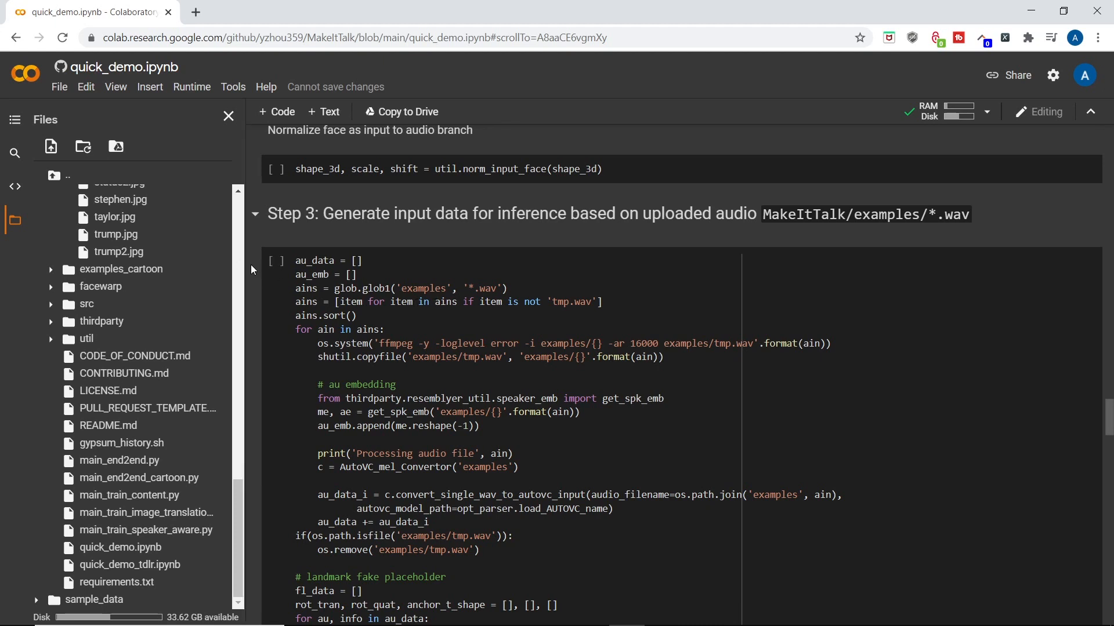
mouse_move(420, 246)
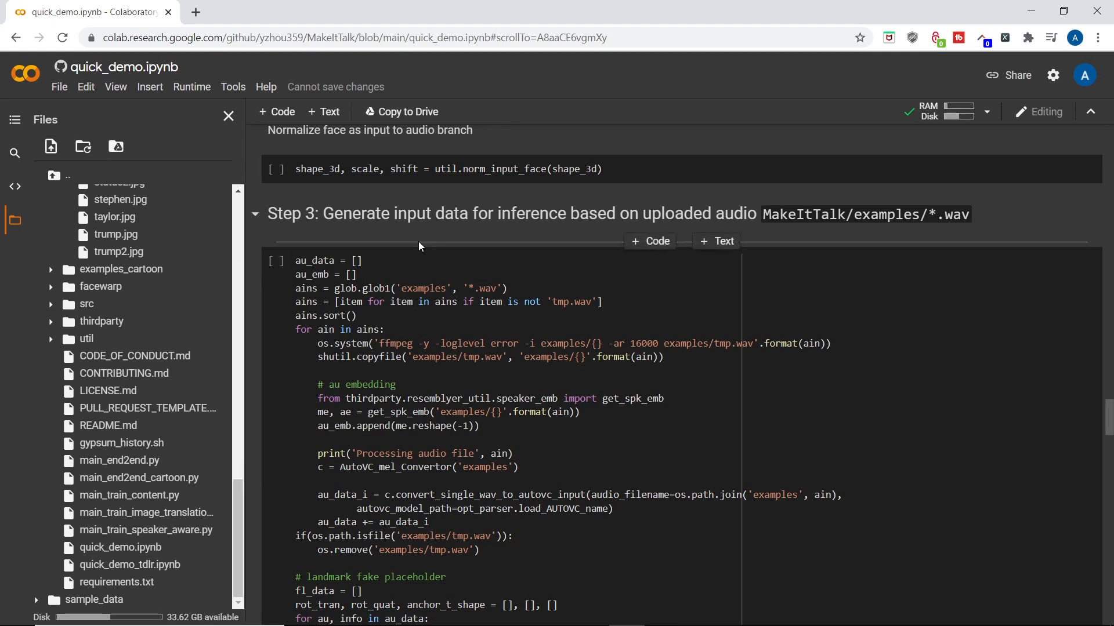
Step: Run all notebook cells so the Biden portrait and Intro audio produce animations through Step 4
left_click(191, 86)
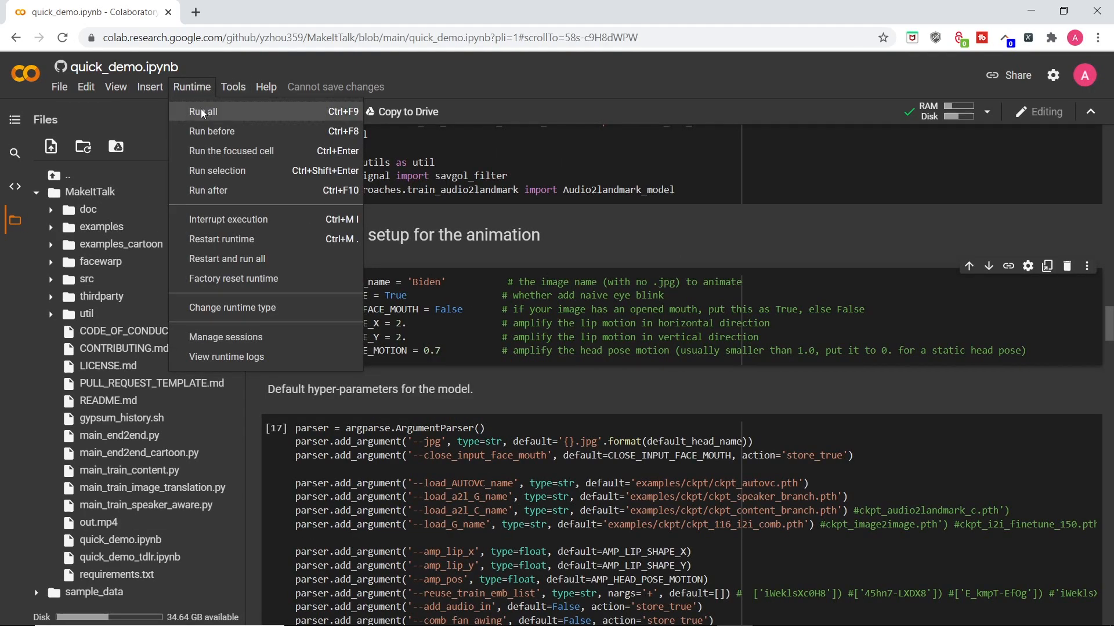
mouse_move(223, 195)
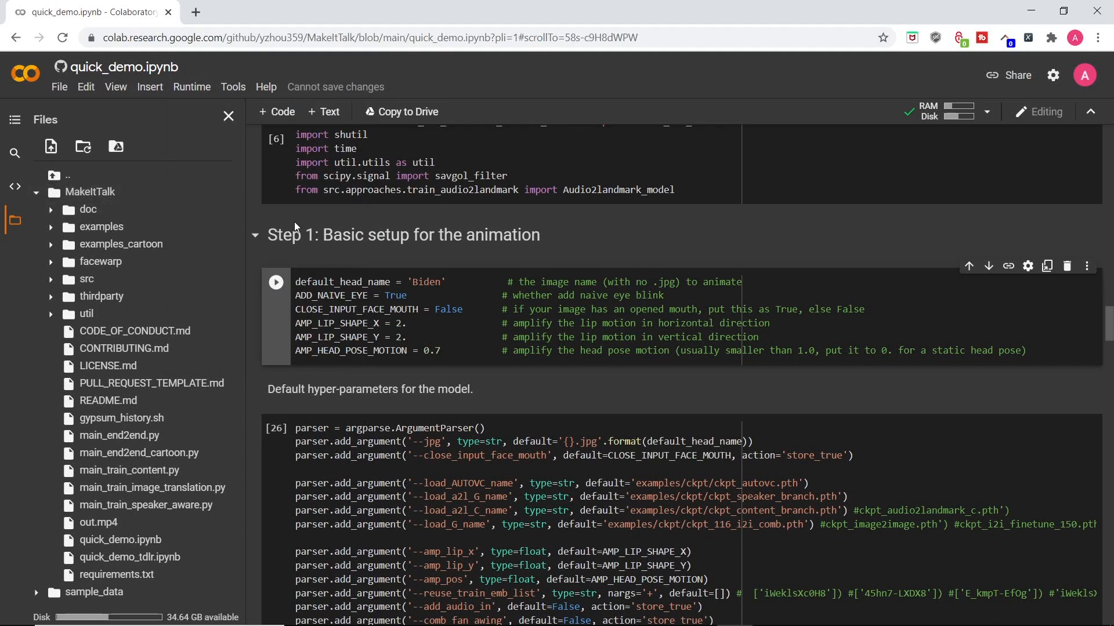
scroll("down", 3)
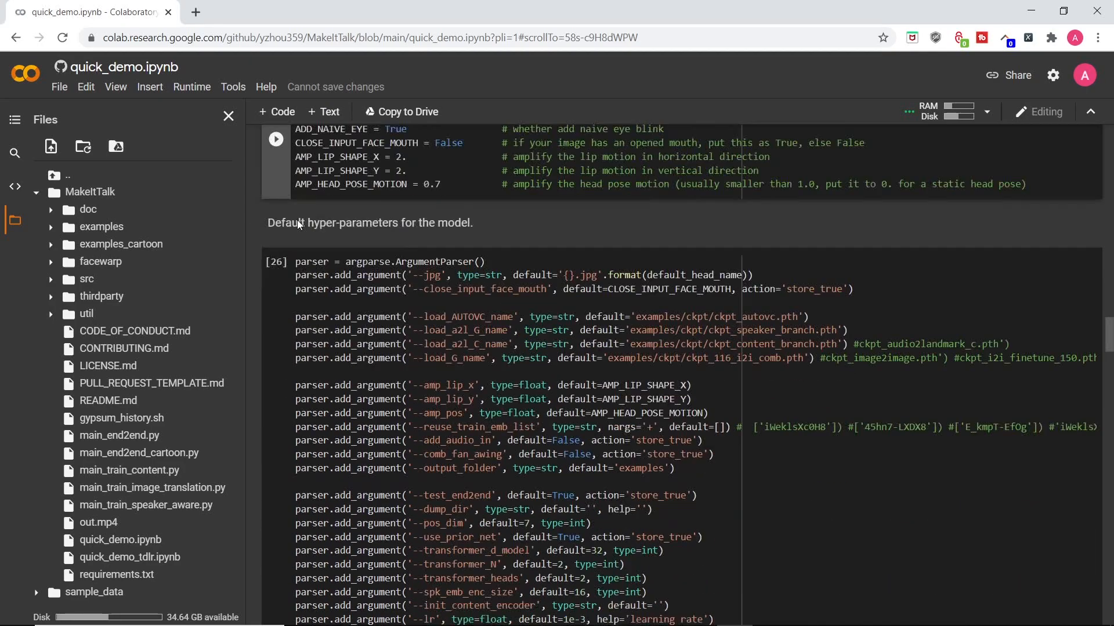
scroll("down", 3)
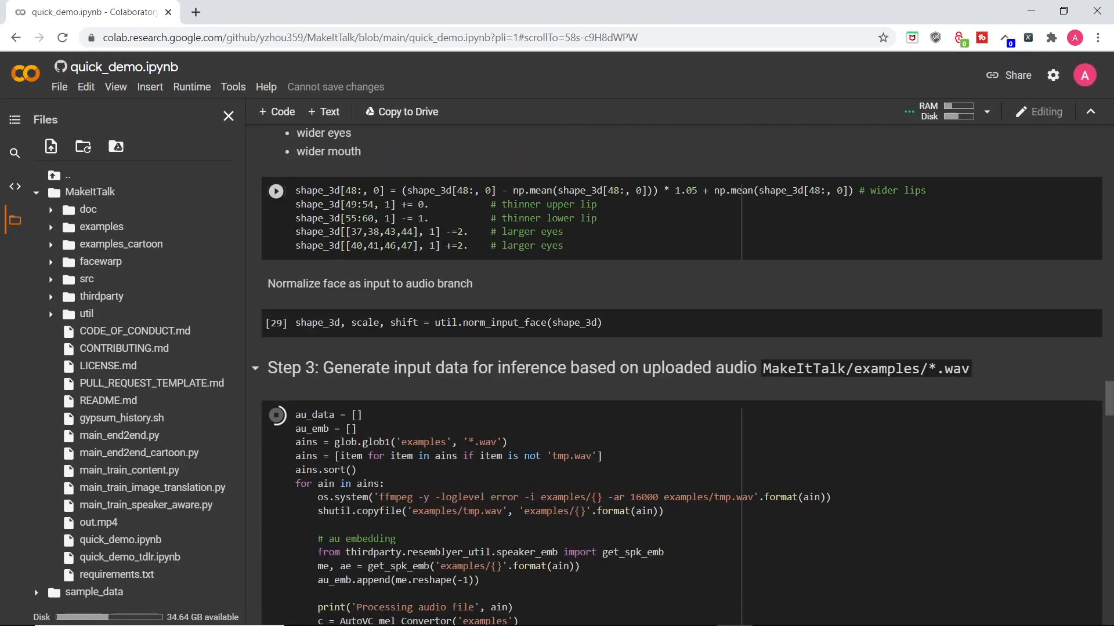
scroll("down", 3)
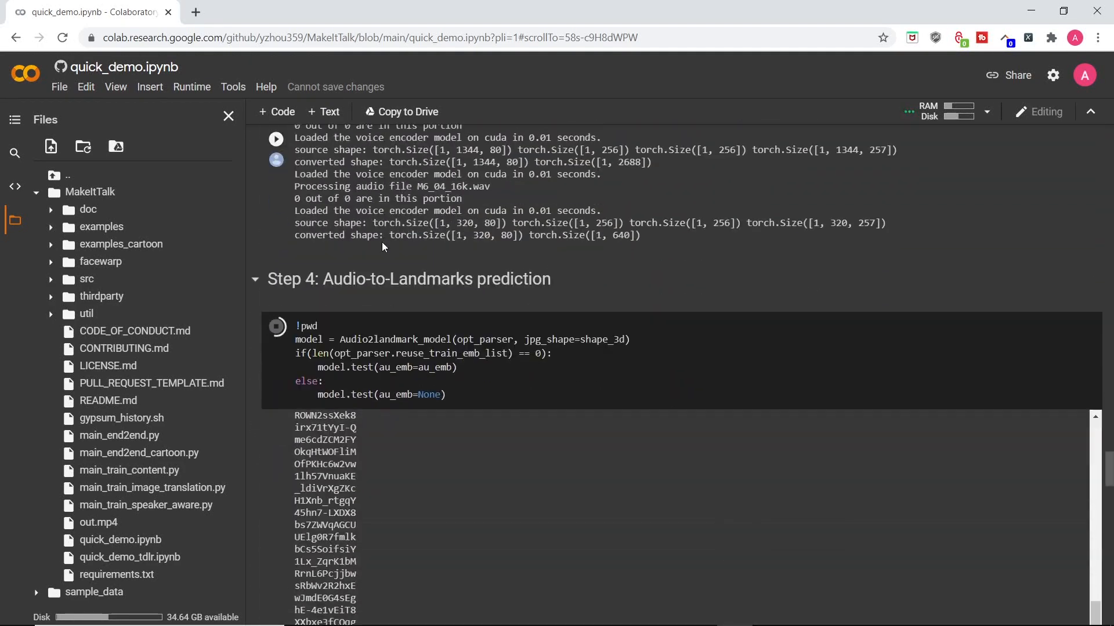
scroll("down", 3)
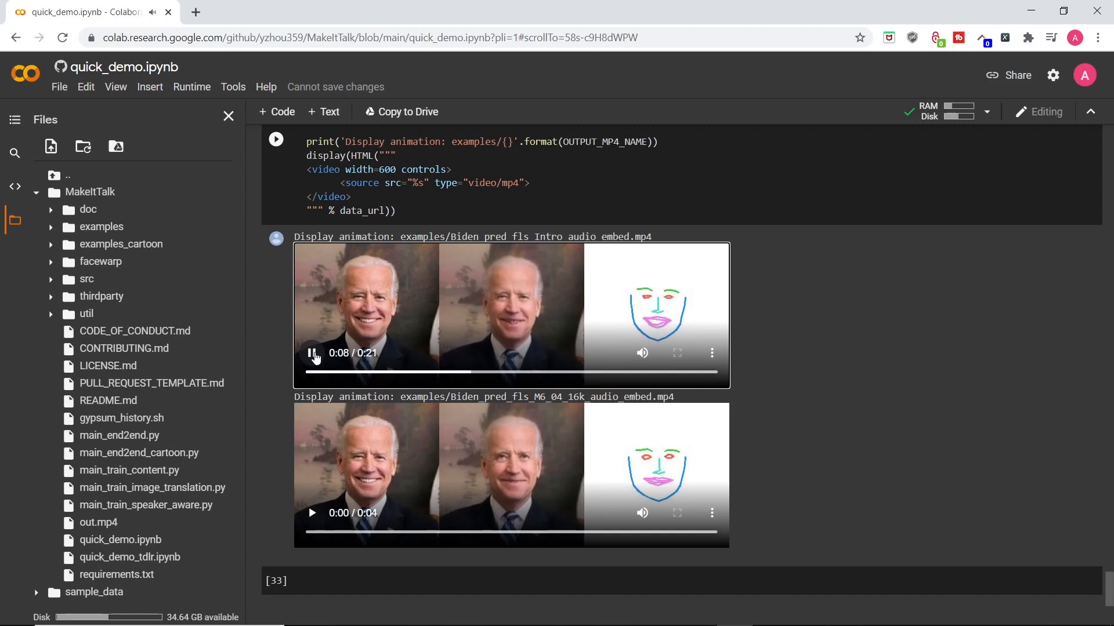
Step: Pause the Biden_pred_fls_Intro_audio_embed.mp4 preview and offer its Download option
left_click(312, 353)
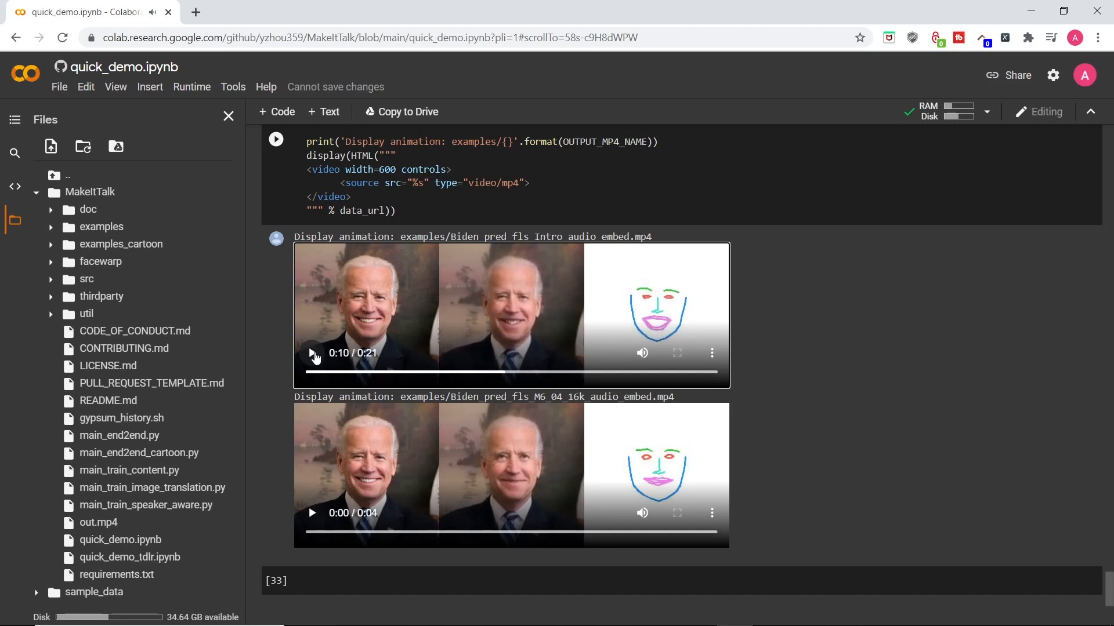
mouse_move(712, 353)
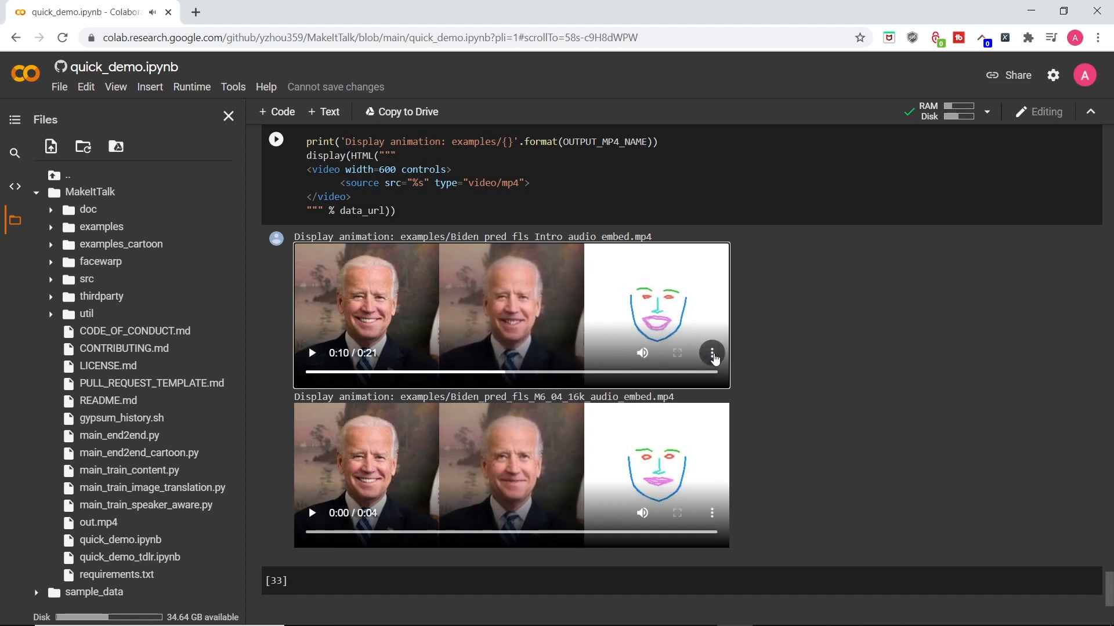
left_click(713, 353)
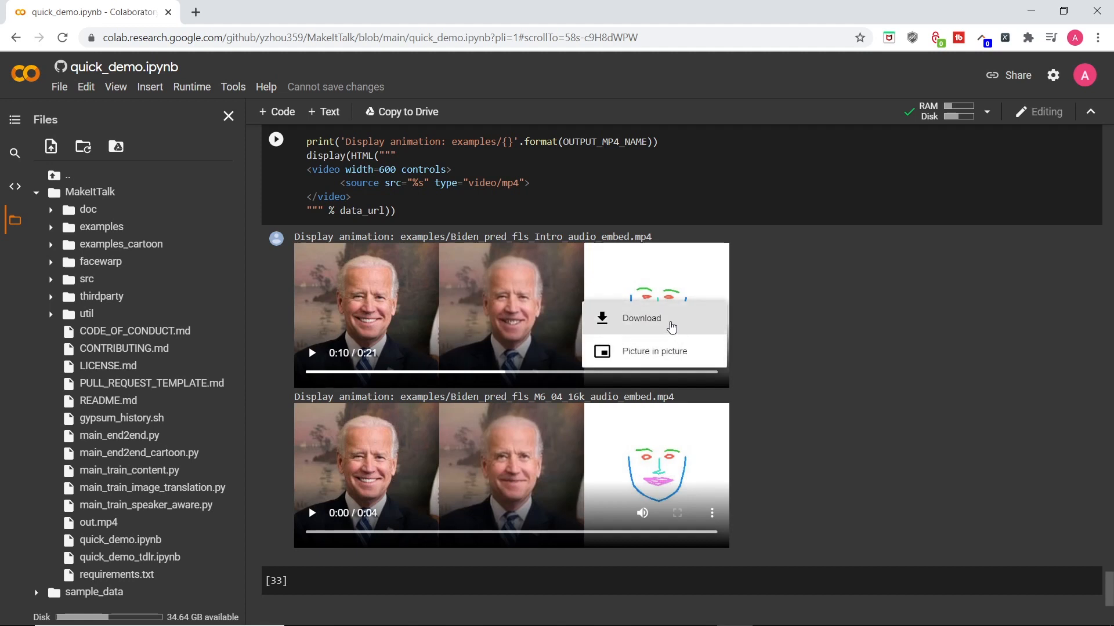
mouse_move(636, 326)
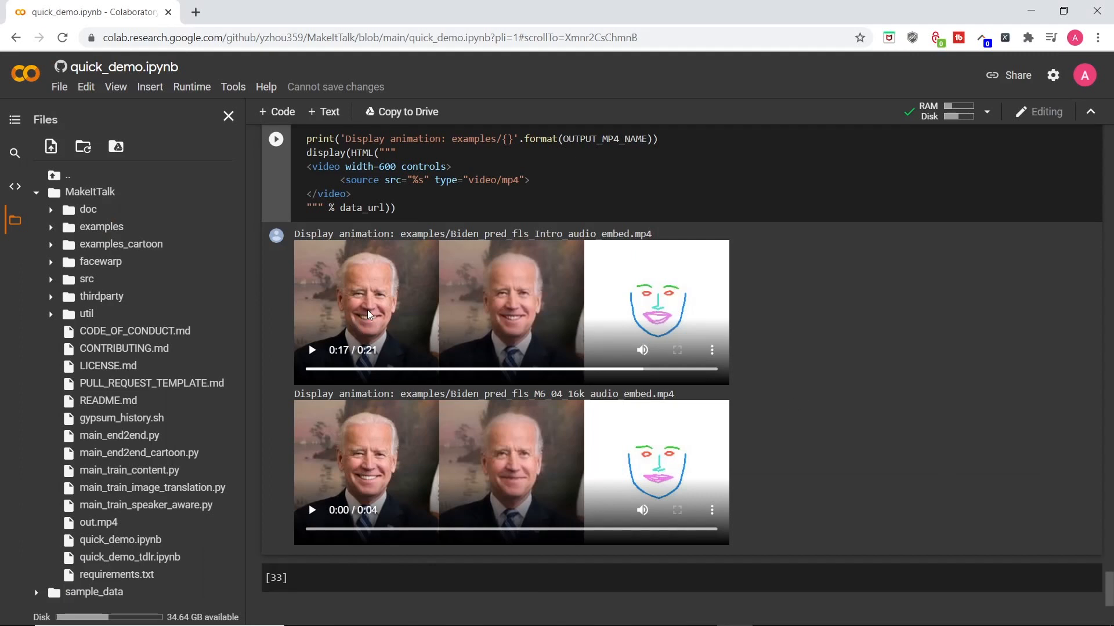
mouse_move(377, 319)
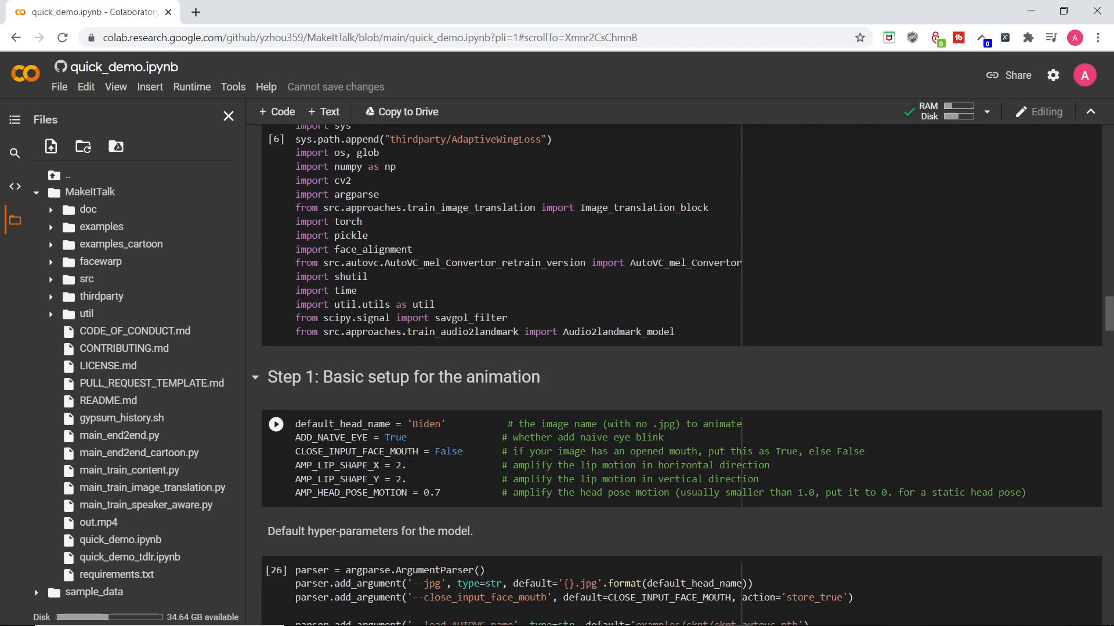
Step: Select the False value of CLOSE_INPUT_FACE_MOUTH in Step 1 to switch it to True
double_click(451, 452)
type("Tru")
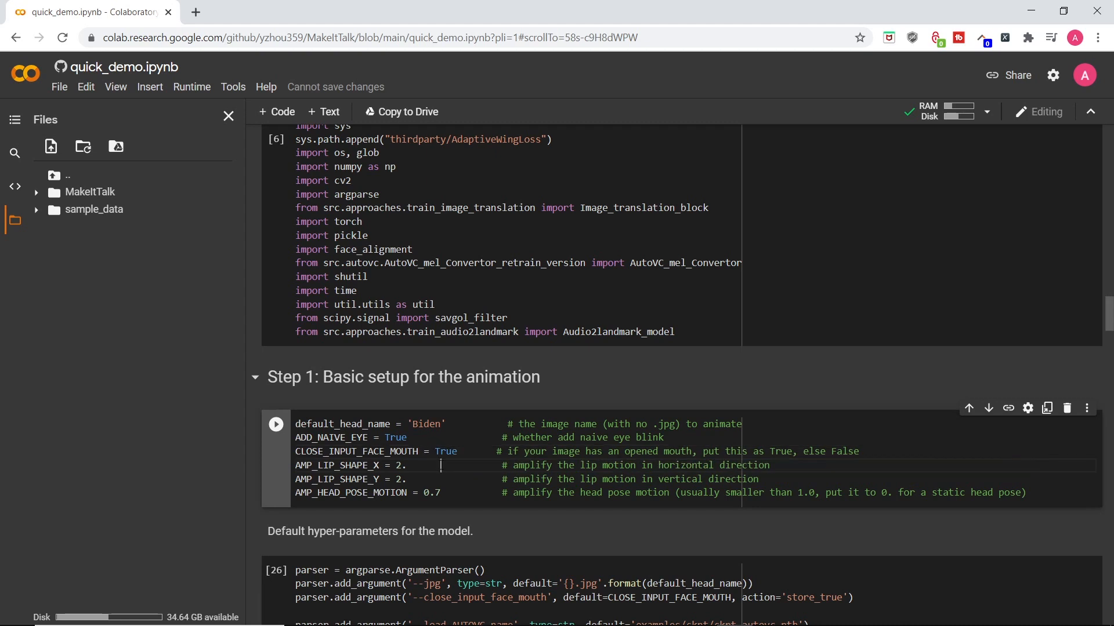
left_click(191, 86)
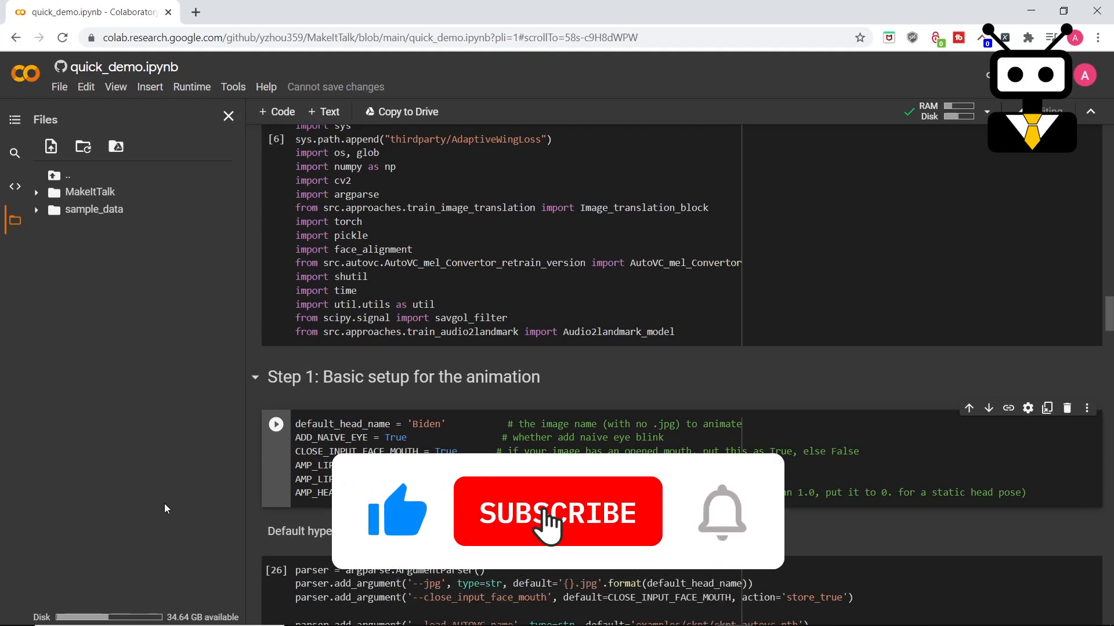
left_click(558, 511)
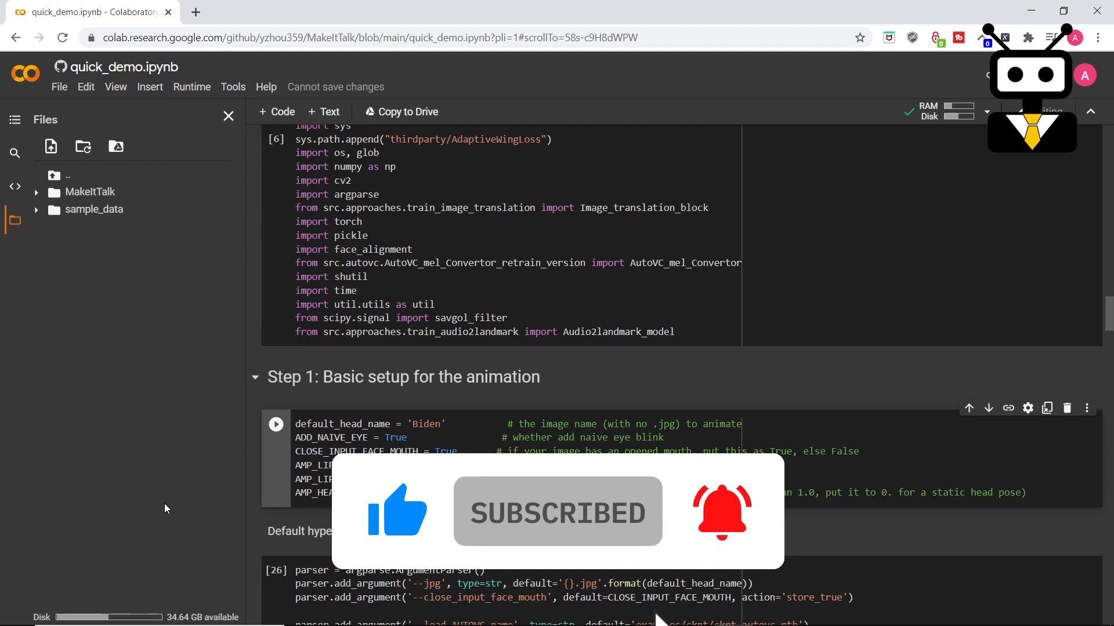